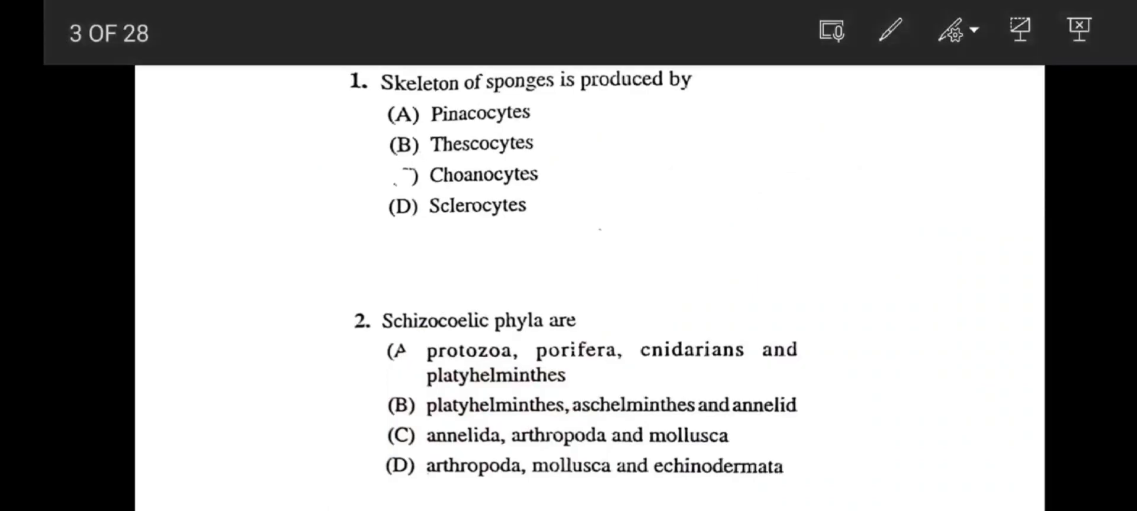
With the red pen, tick and underline Sclerocytes as the answer to question 1.
left_click(887, 32)
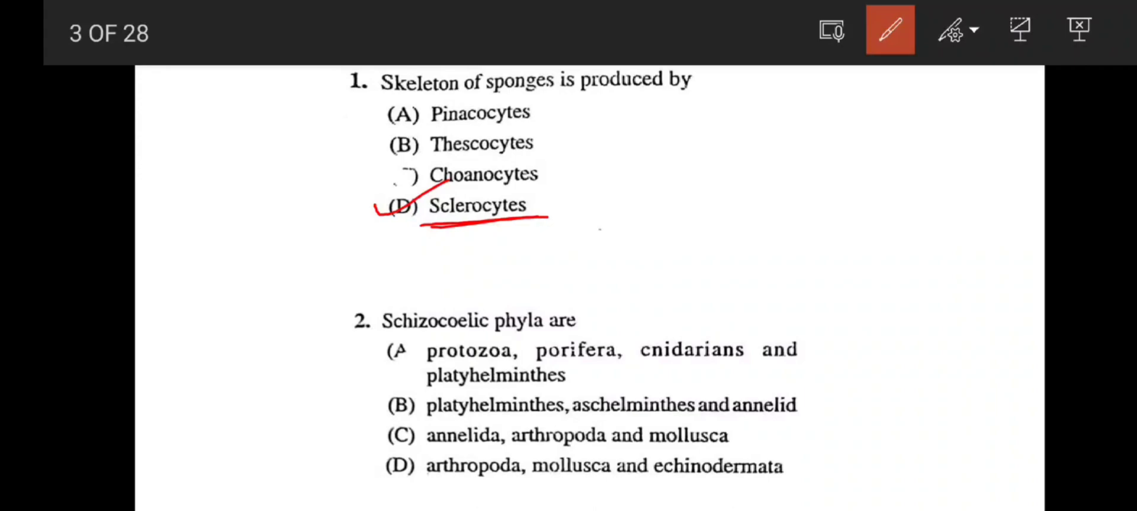
left_click_drag(426, 449, 500, 449)
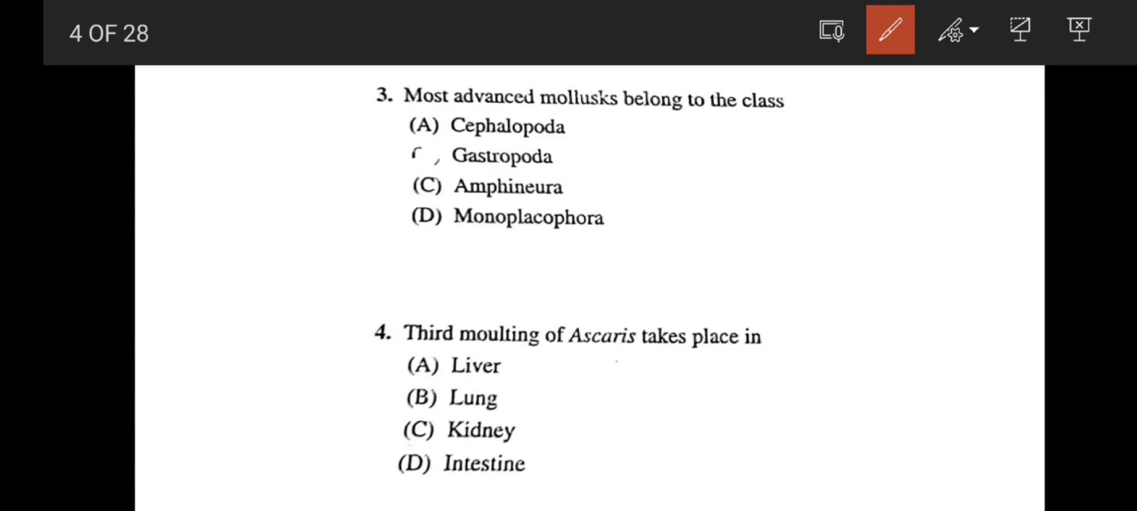
Tick Cephalopoda for question 3, then underline 'tRNA is formed' in question 5 on slide 5.
left_click_drag(383, 137, 512, 85)
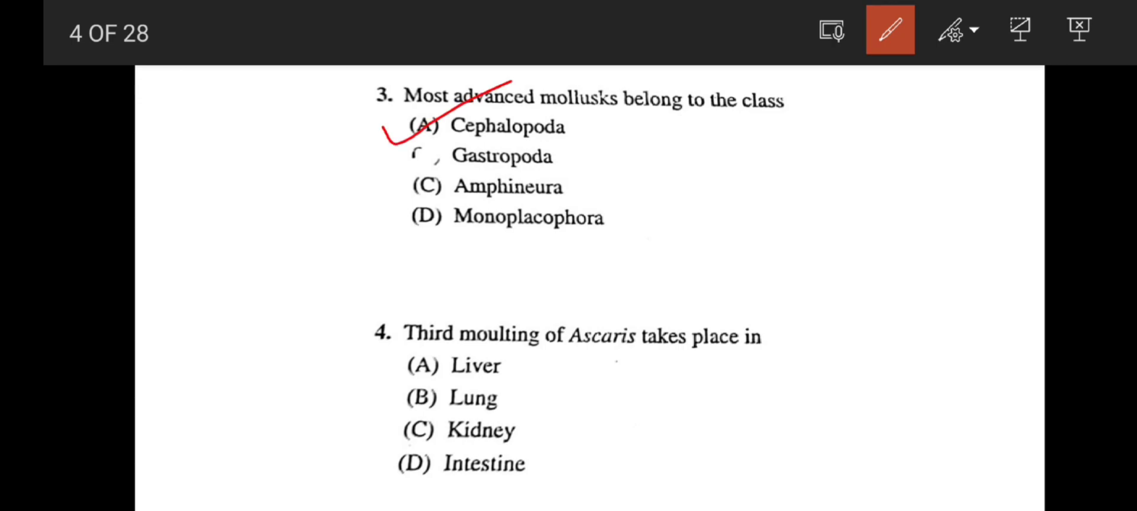
left_click_drag(377, 391, 388, 414)
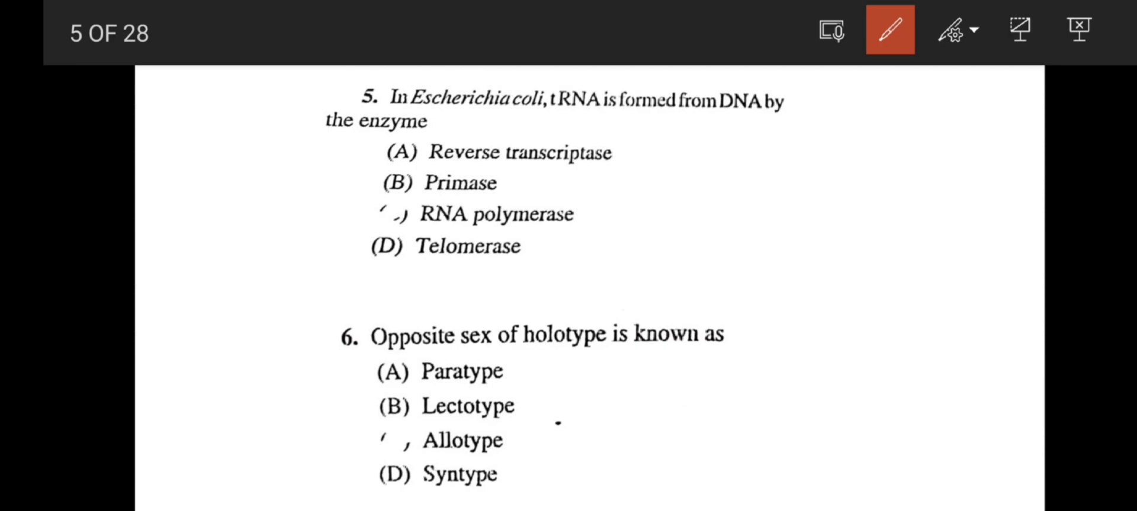
left_click_drag(554, 110, 638, 110)
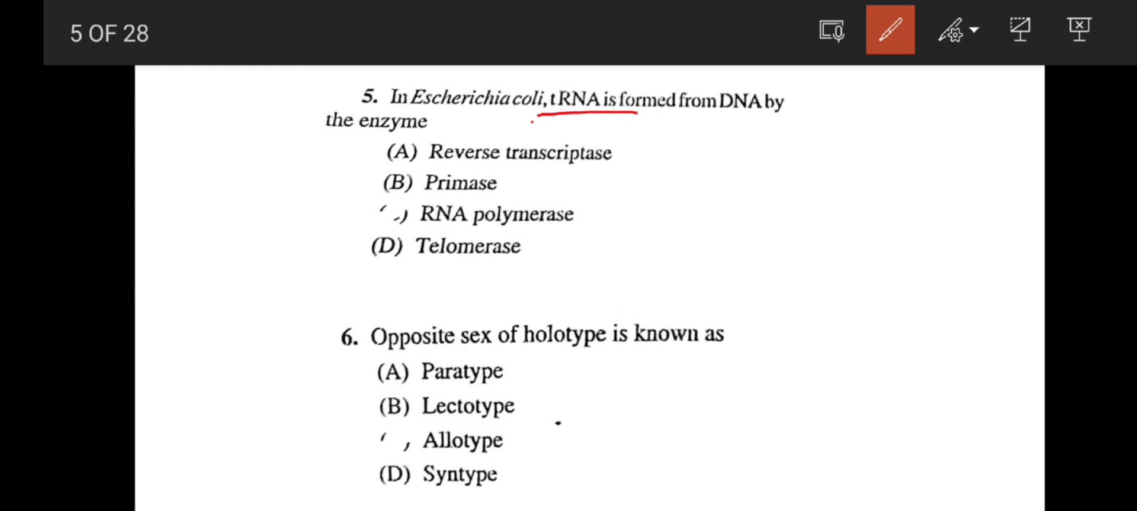
left_click_drag(551, 117, 644, 117)
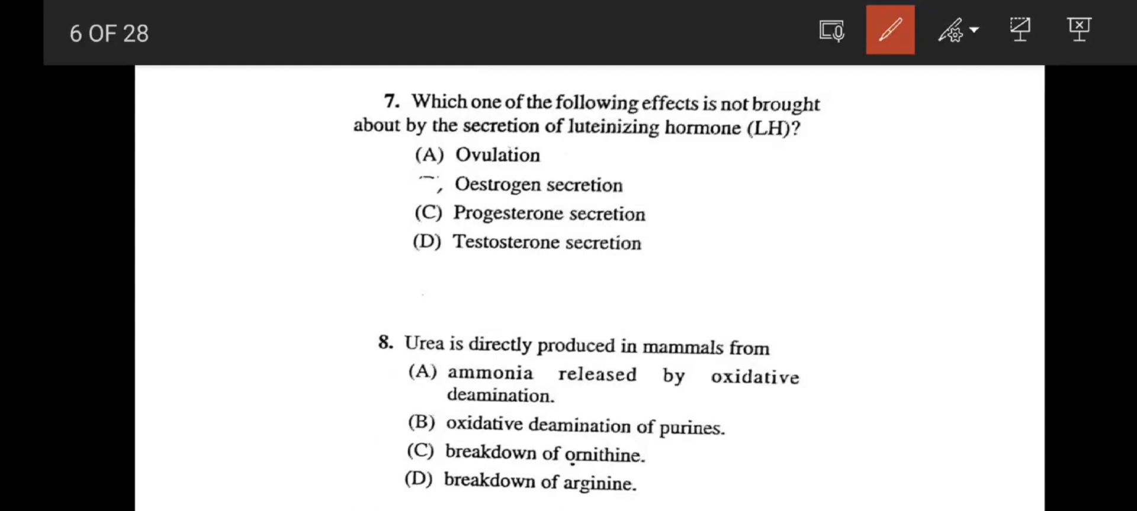
Underline and tick Oestrogen secretion for question 7 and tick option A for question 8.
left_click_drag(441, 196, 678, 195)
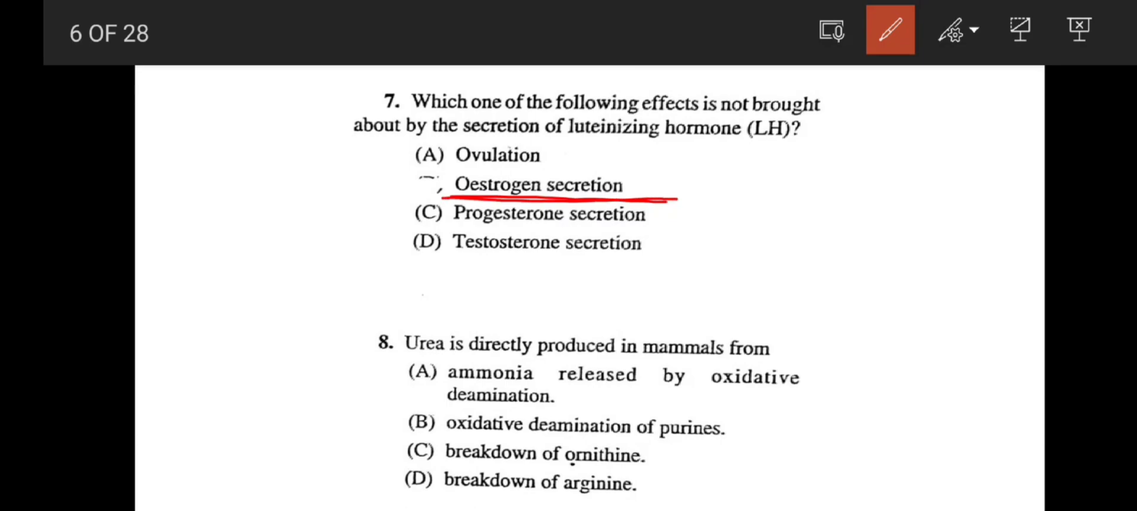
left_click_drag(380, 199, 522, 144)
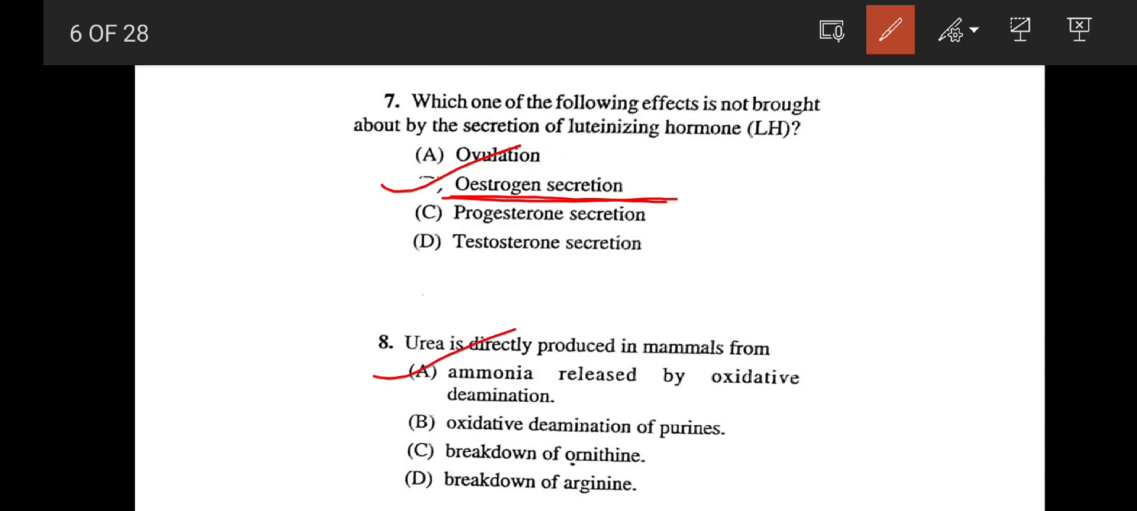
left_click_drag(731, 427, 826, 427)
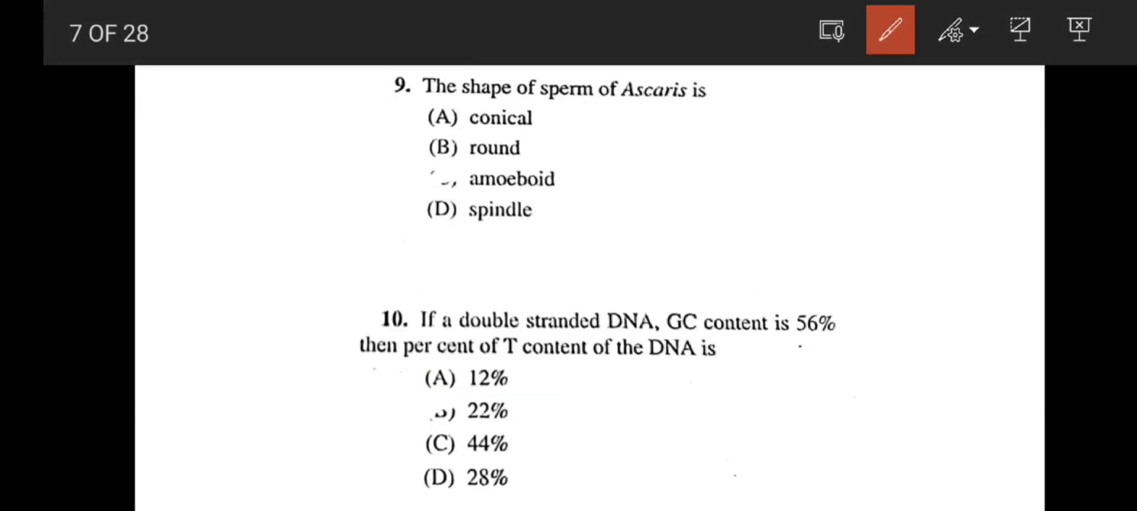
Underline the 'sperm of Ascaris' phrase in question 9 and move to slide 8.
left_click_drag(532, 102, 739, 108)
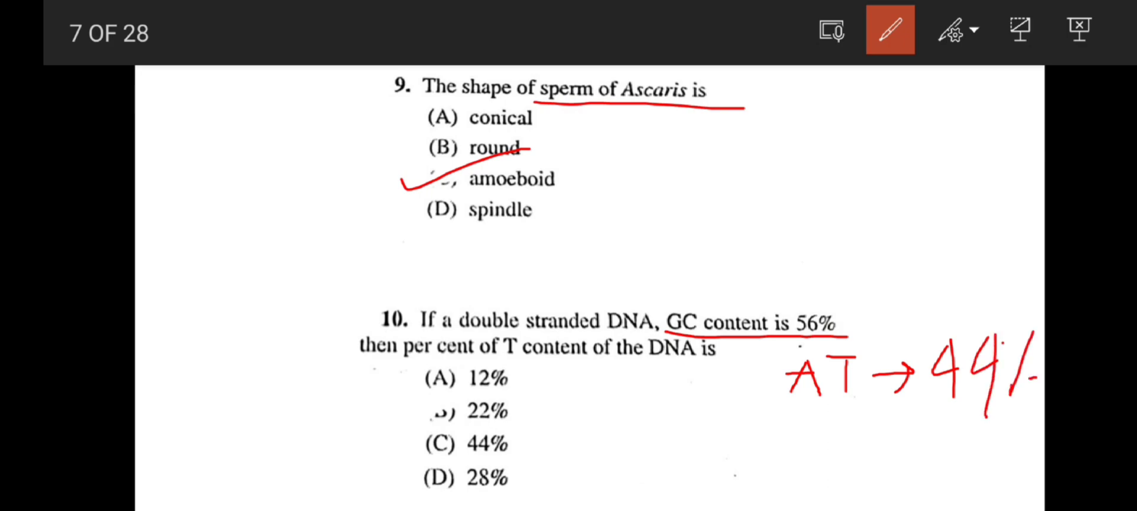
left_click_drag(793, 434, 812, 464)
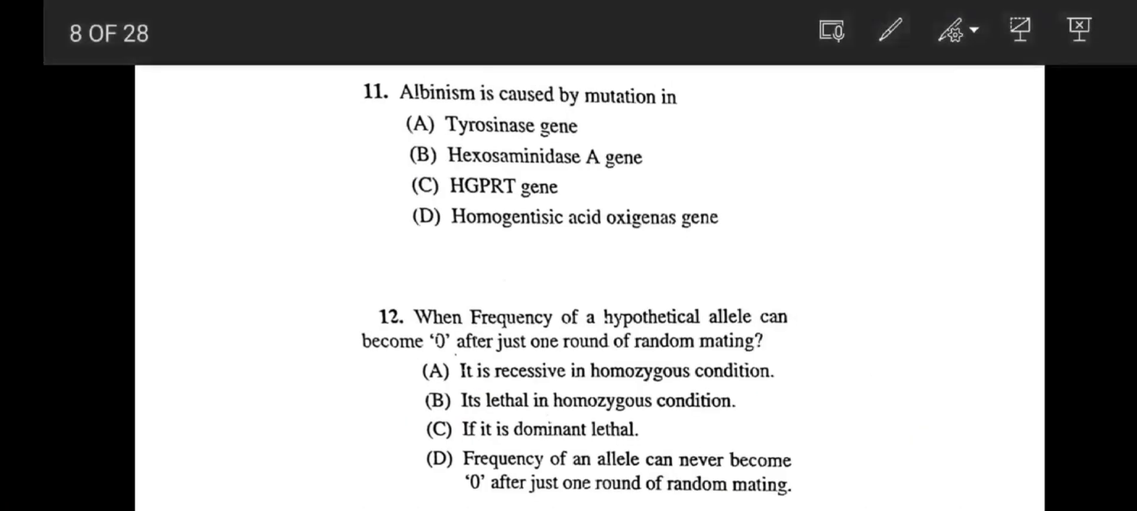
With the red pen, tick and underline Tyrosinase gene for question 11 and circle '12.'.
left_click(889, 31)
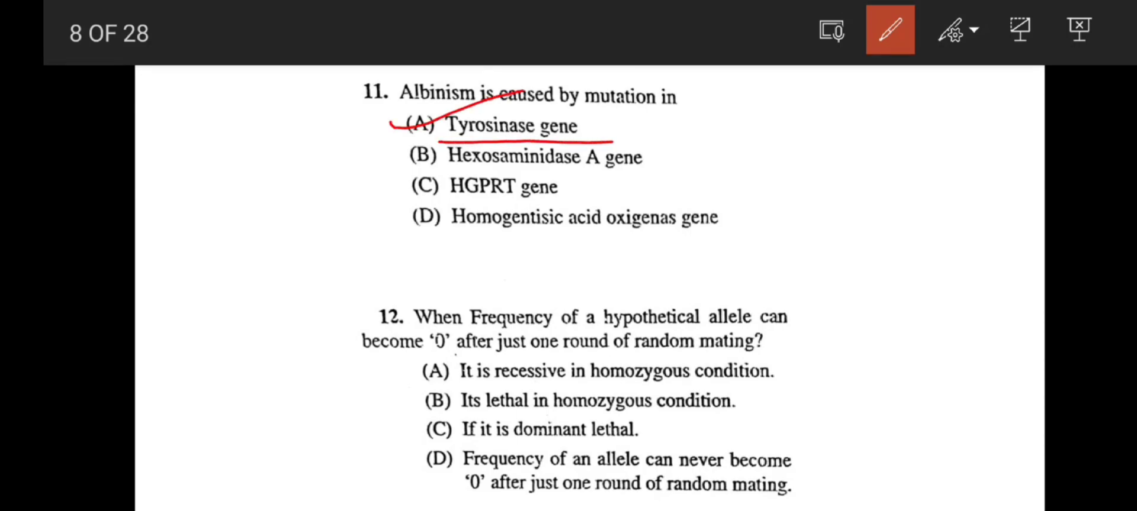
left_click_drag(384, 311, 406, 348)
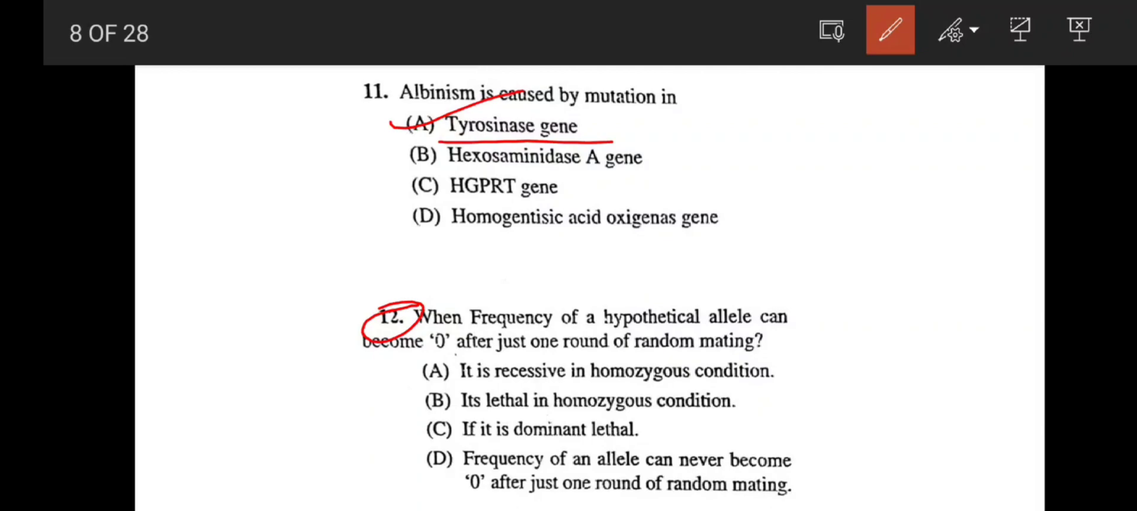
left_click_drag(398, 351, 478, 352)
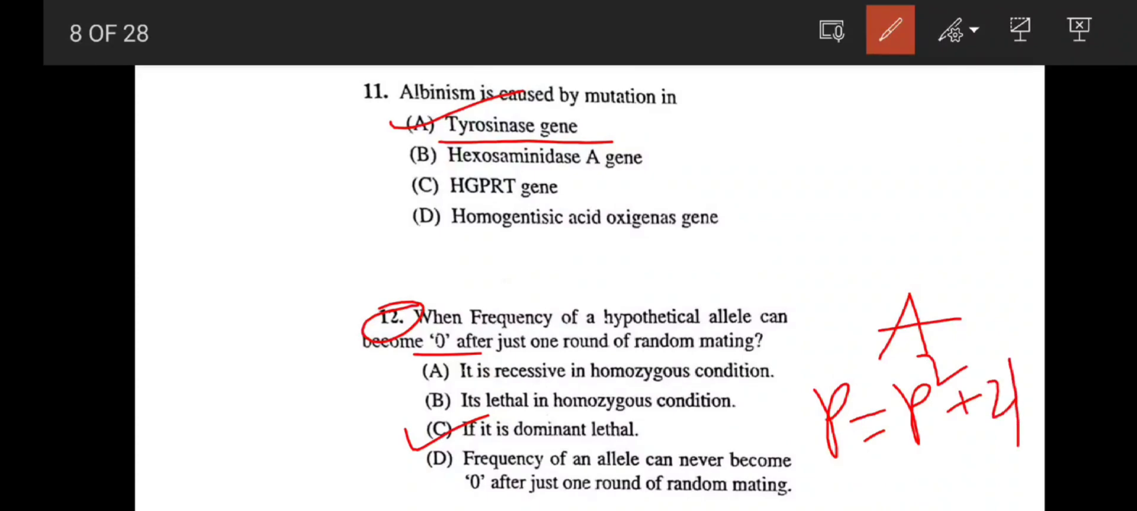
Handwrite p = p² + 2pq beside question 12 with AA and Aa genotype notes and an arrow.
left_click_drag(1014, 399, 1044, 420)
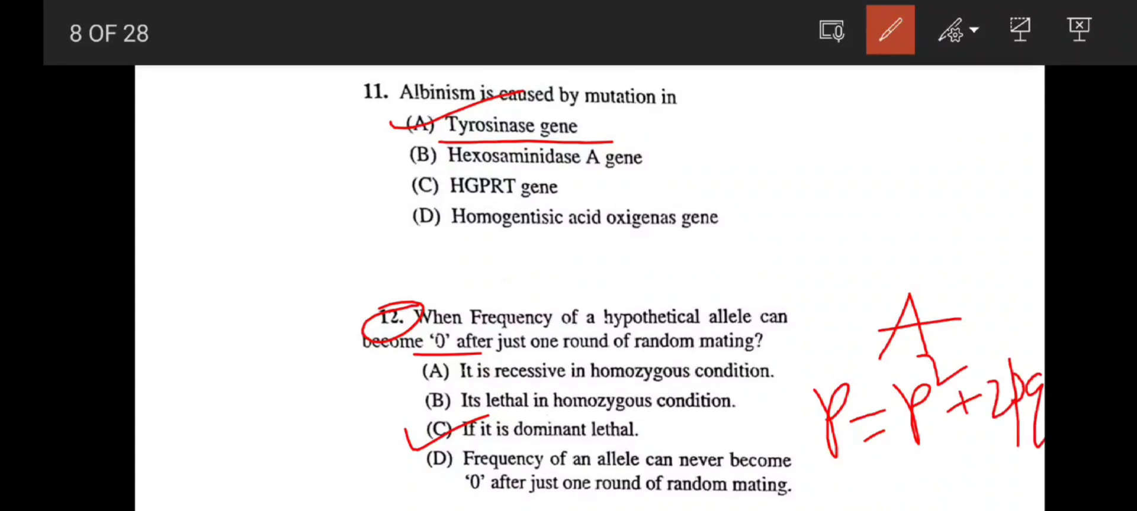
left_click_drag(855, 475, 906, 475)
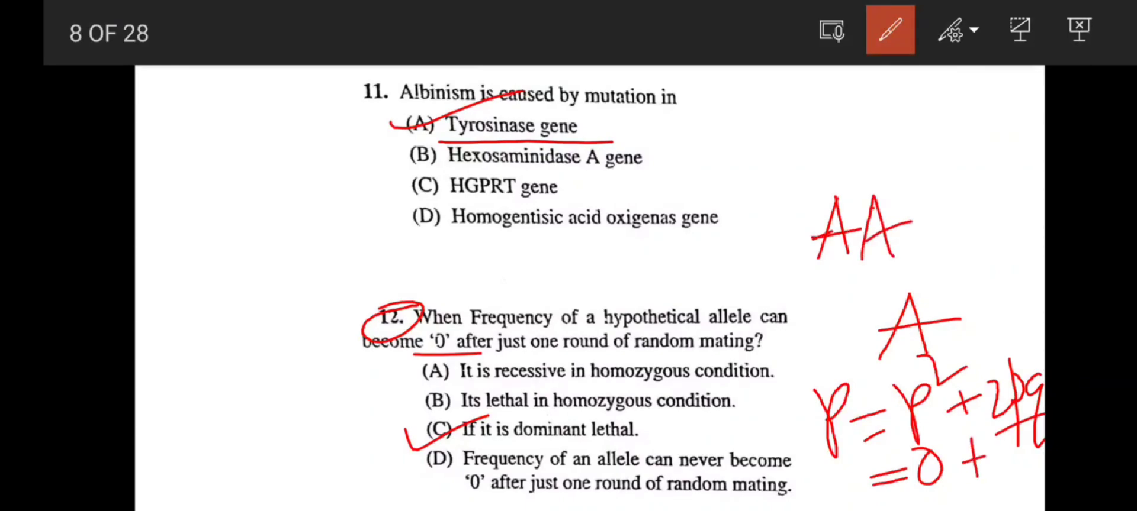
left_click_drag(1001, 225, 1029, 449)
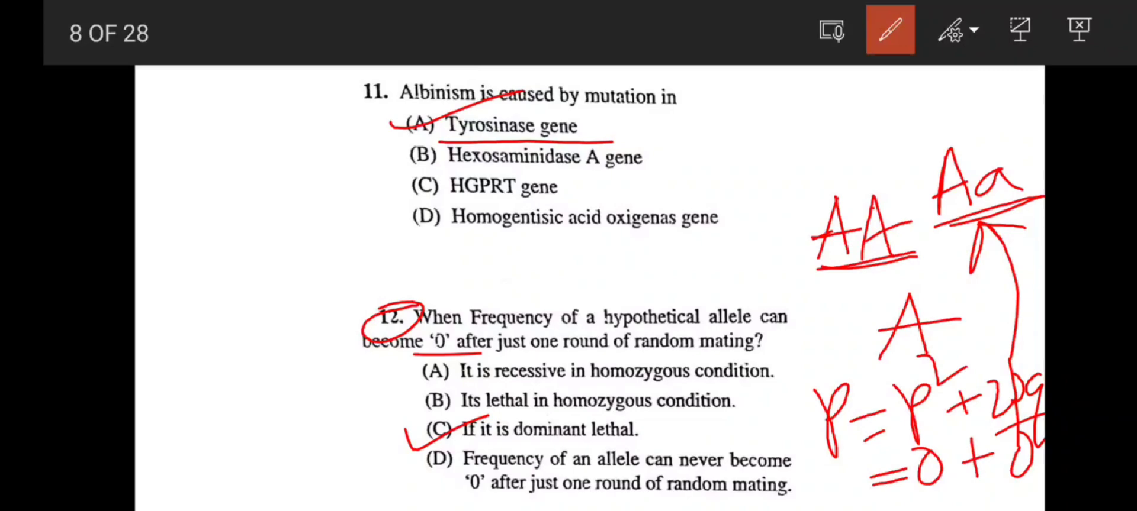
left_click_drag(855, 311, 963, 356)
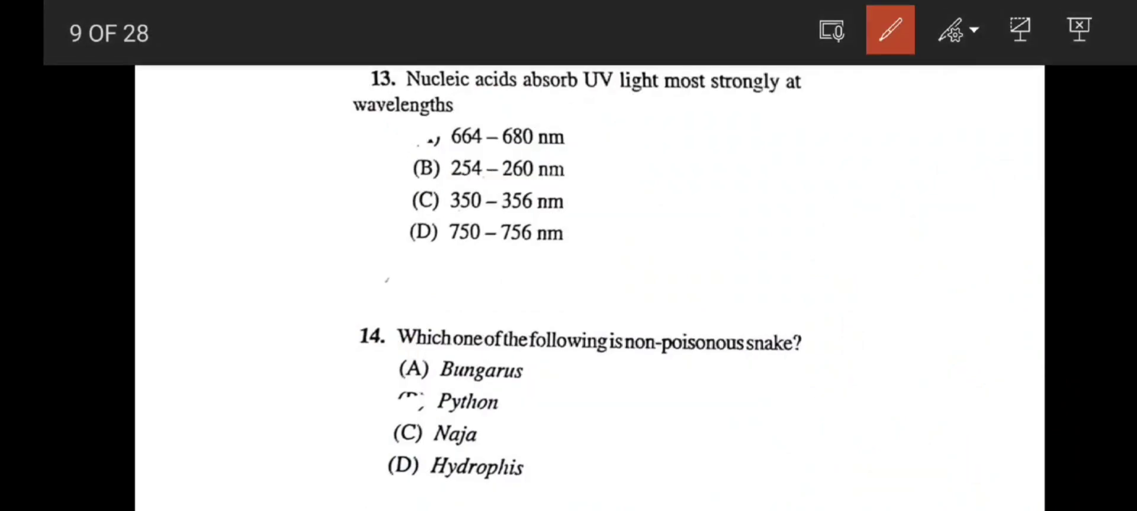
Tick option B (254–260 nm) for question 13, then advance through slide 10 to slide 11.
left_click_drag(381, 175, 486, 144)
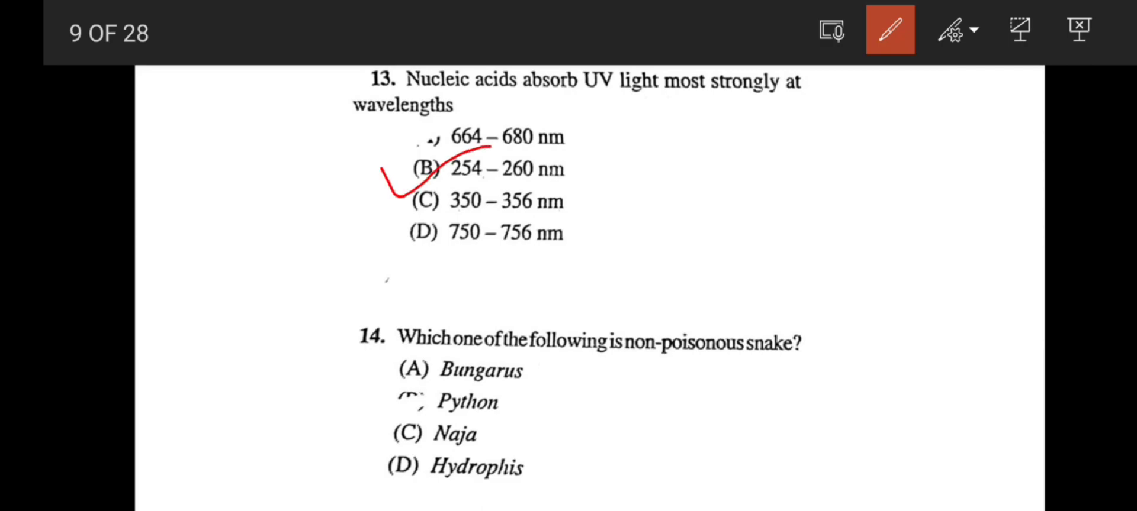
left_click_drag(410, 174, 608, 166)
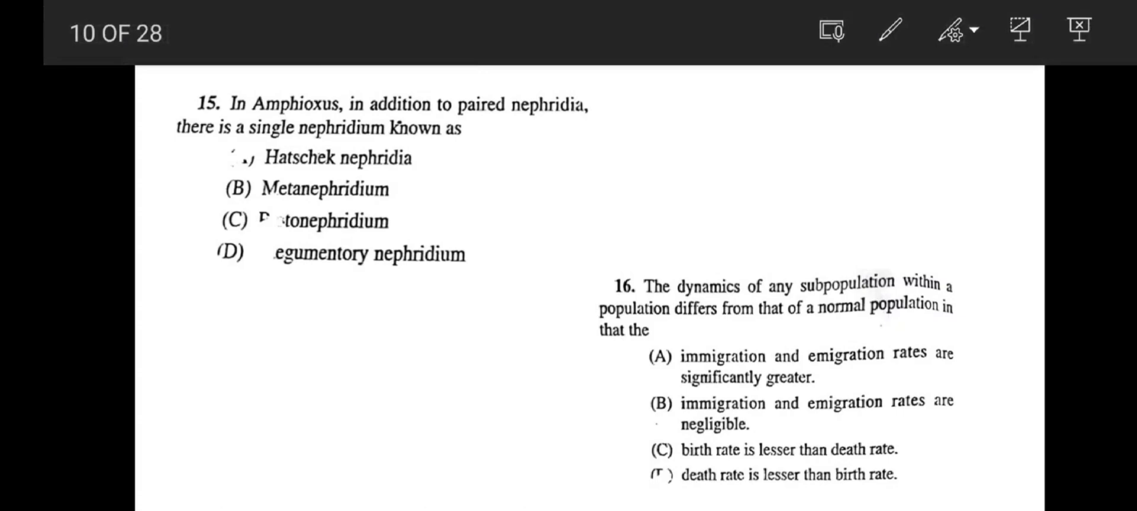
left_click(888, 32)
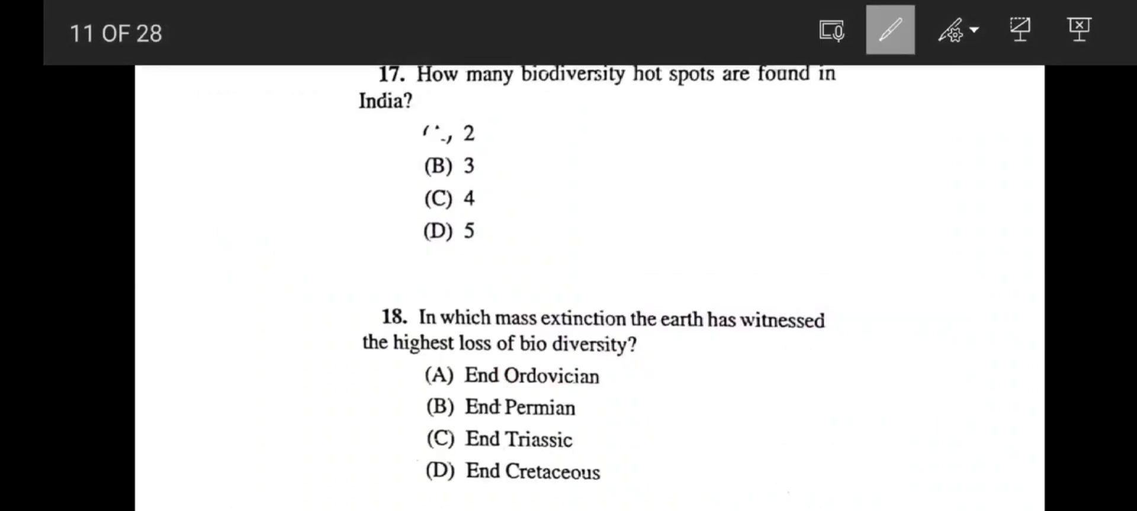
Reselect the red pen and advance the slideshow to slide 13 (questions 21–22).
left_click(891, 33)
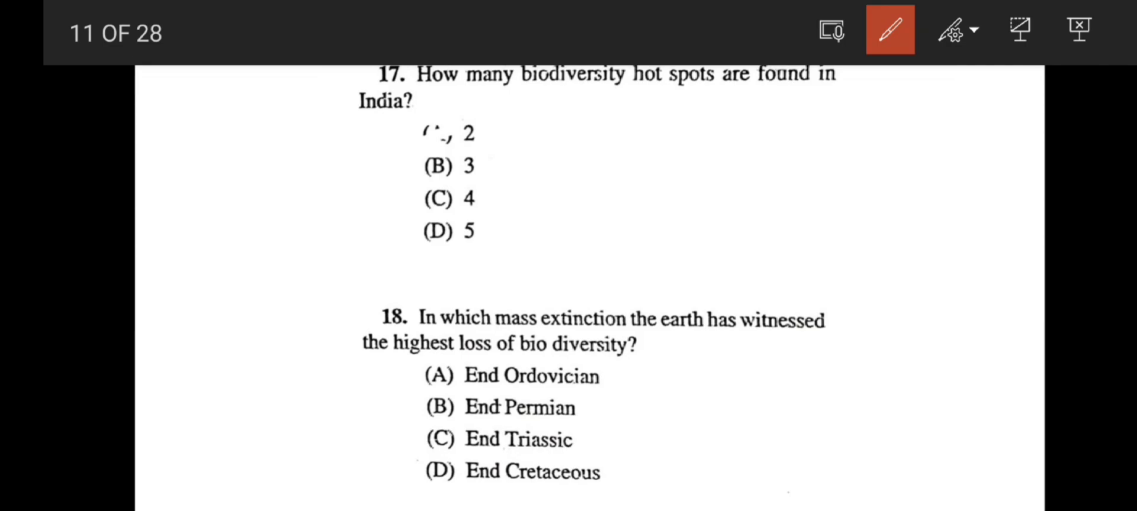
left_click_drag(392, 203, 537, 161)
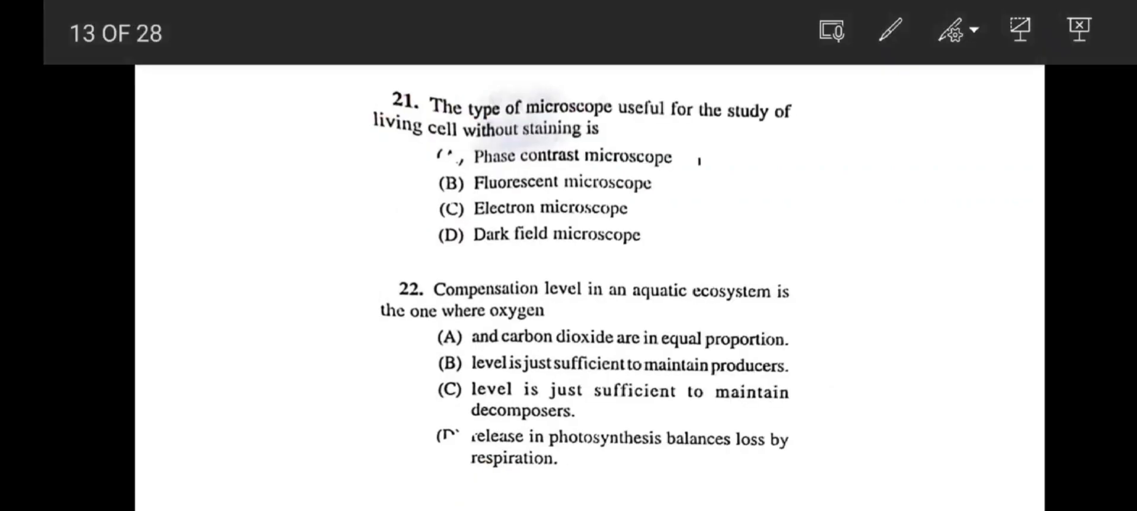
Advance the slideshow to slide 14 showing questions 23 and 24.
left_click(889, 30)
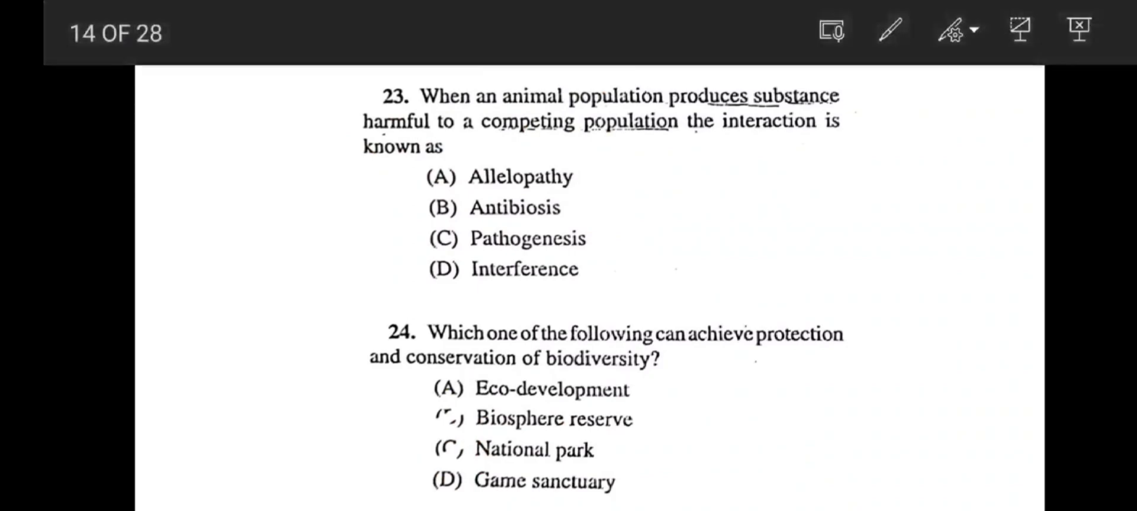
Select the pen tool and advance to slide 15 with questions 25 and 26.
left_click(889, 31)
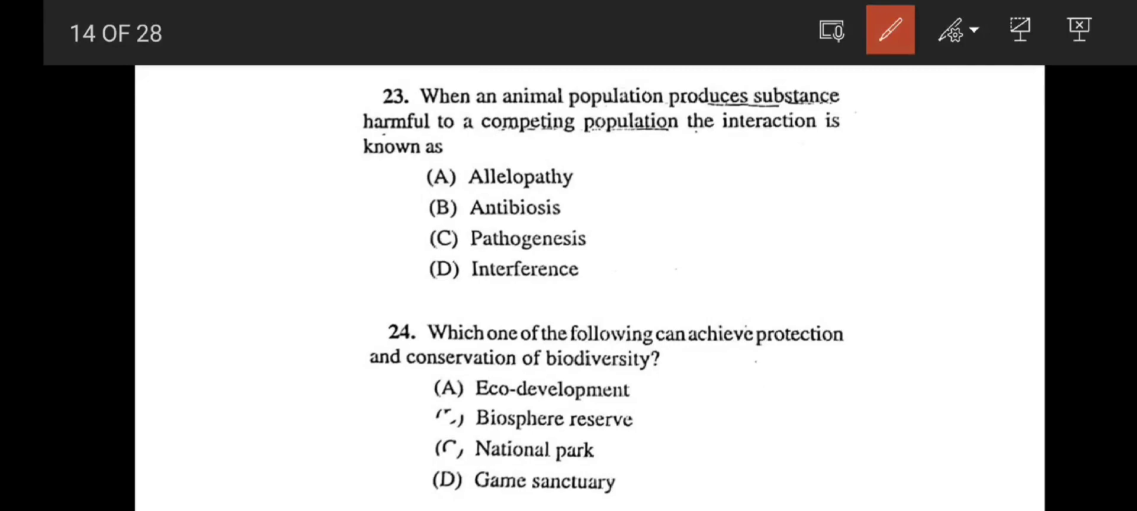
left_click_drag(406, 191, 535, 148)
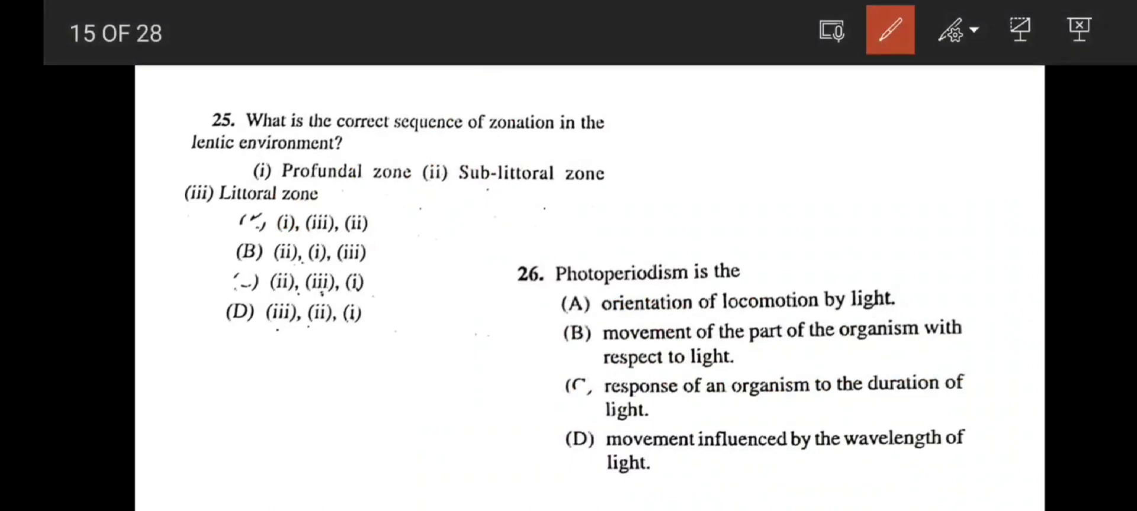
Underline question 25's zonation and lentic phrases, sketch the layered lake zonation diagram and tick option D.
left_click_drag(483, 134, 599, 134)
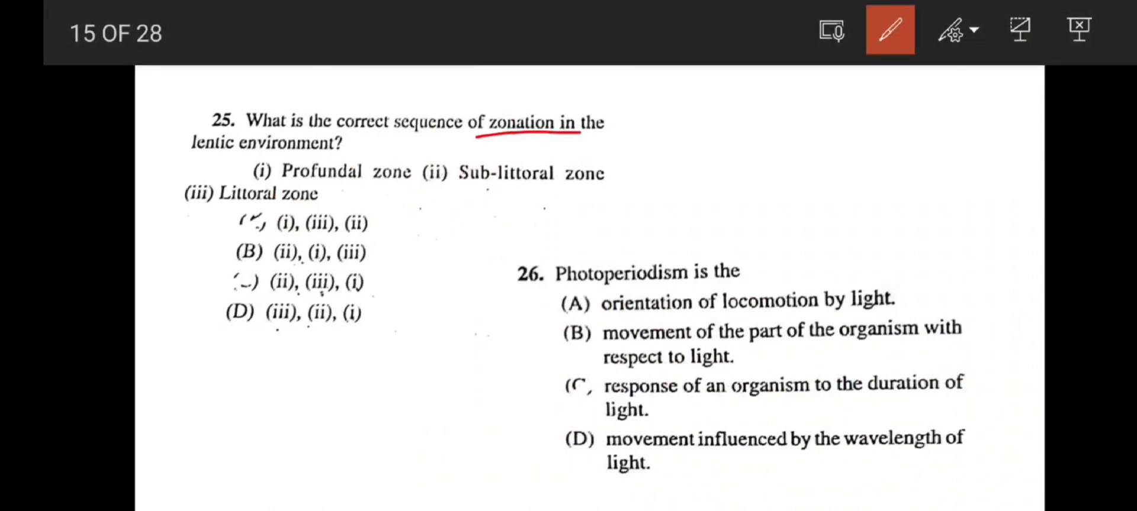
left_click_drag(178, 161, 410, 169)
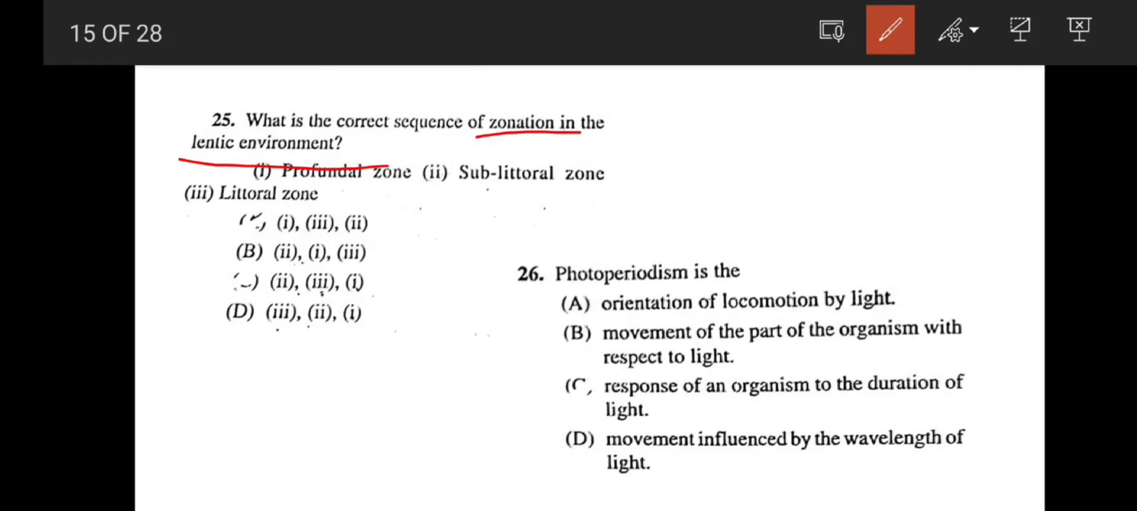
left_click_drag(660, 116, 663, 105)
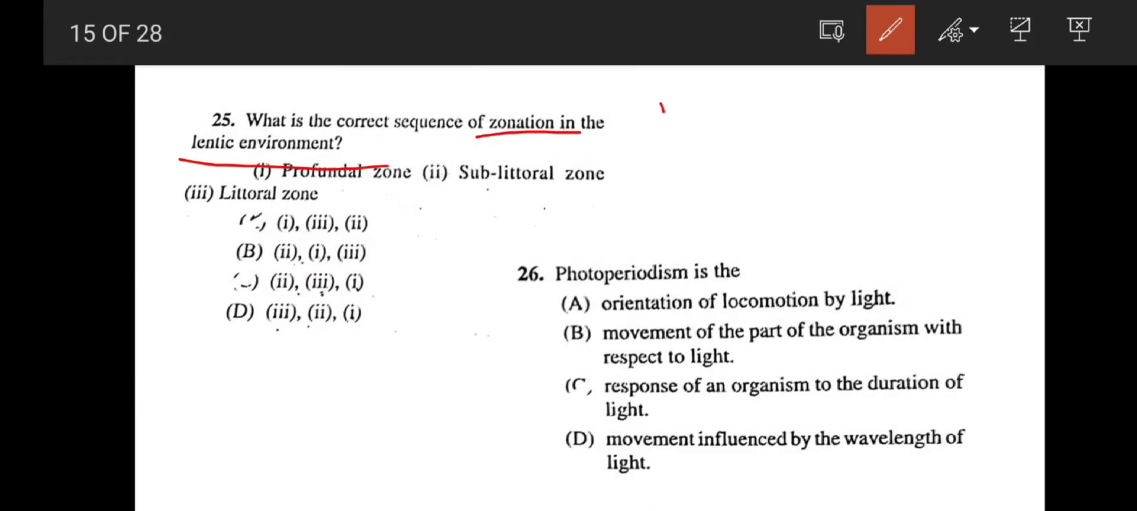
left_click_drag(660, 106, 888, 191)
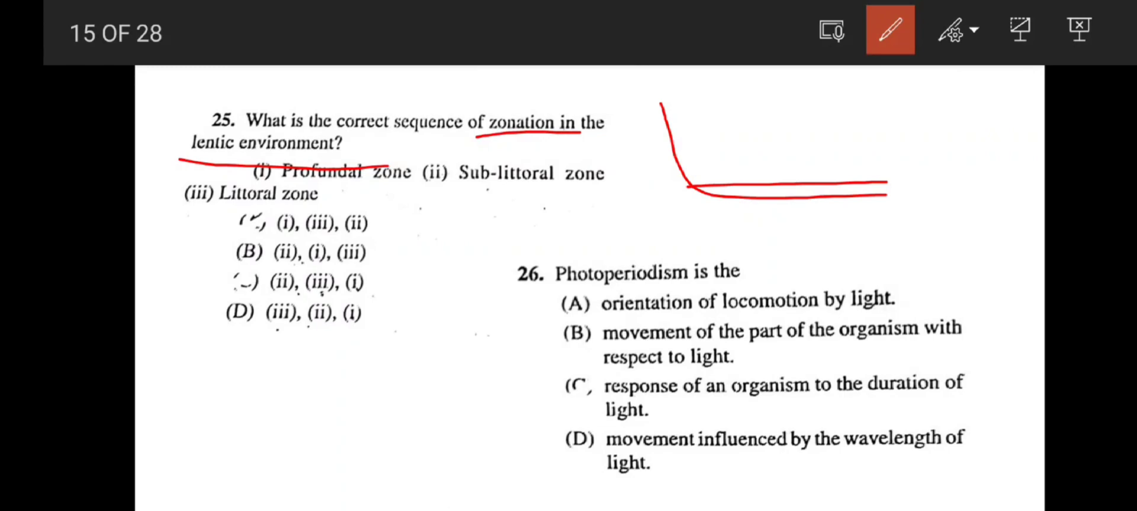
left_click_drag(674, 126, 871, 127)
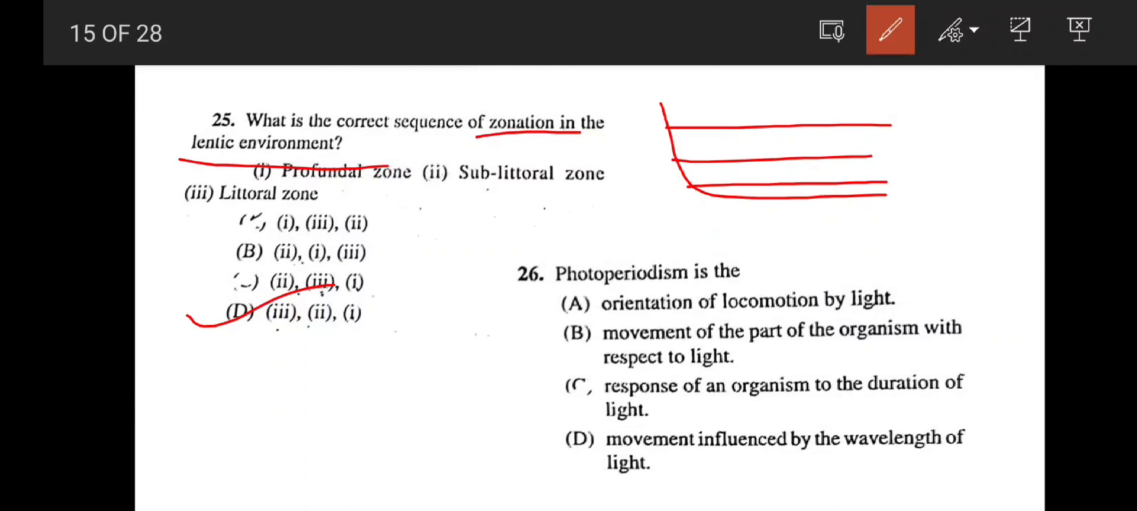
left_click_drag(855, 397, 999, 396)
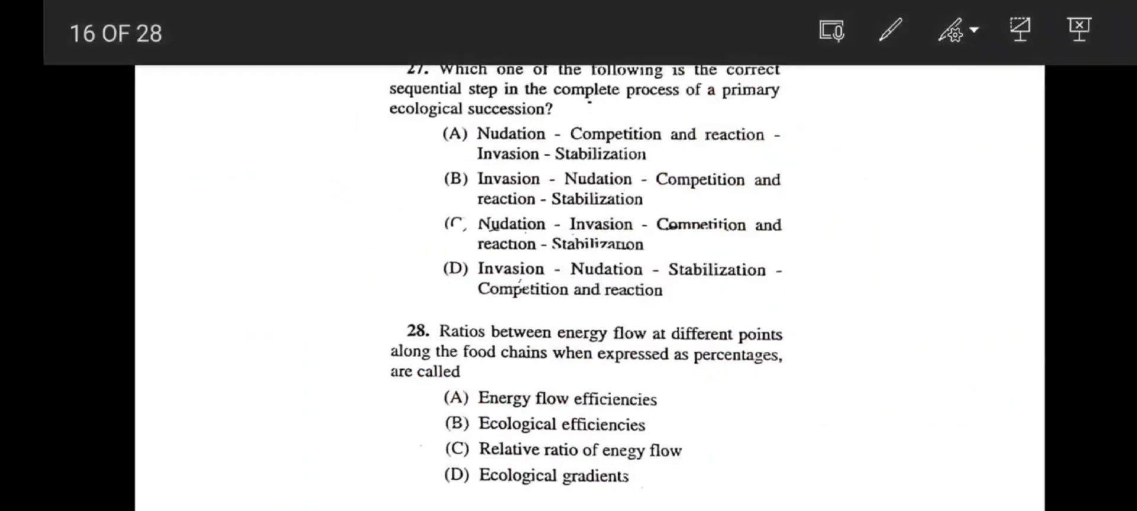
Underline 'primary' and 'ecological succession' in question 27 with the red pen and tick option C.
left_click(888, 30)
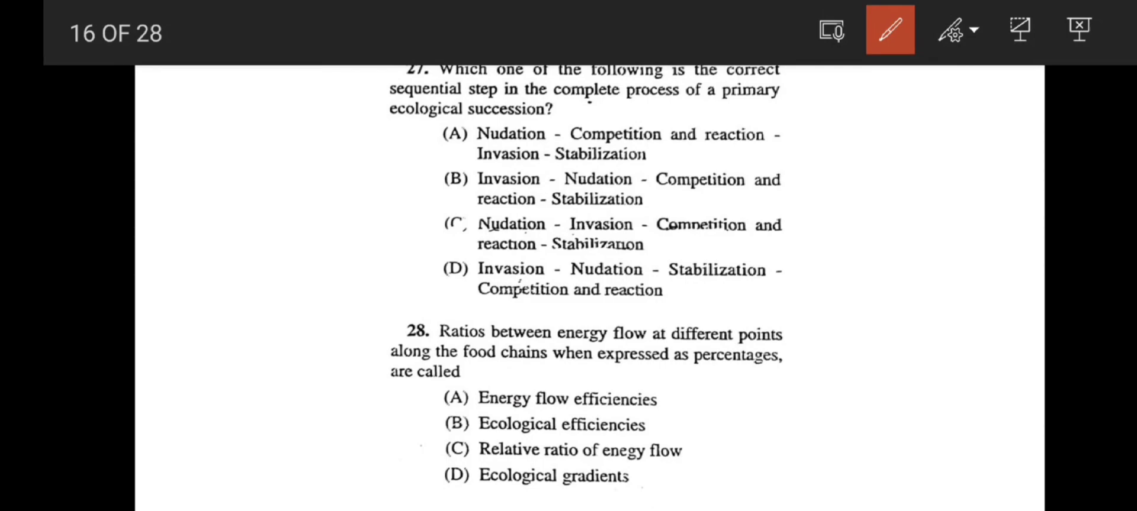
left_click_drag(714, 116, 837, 127)
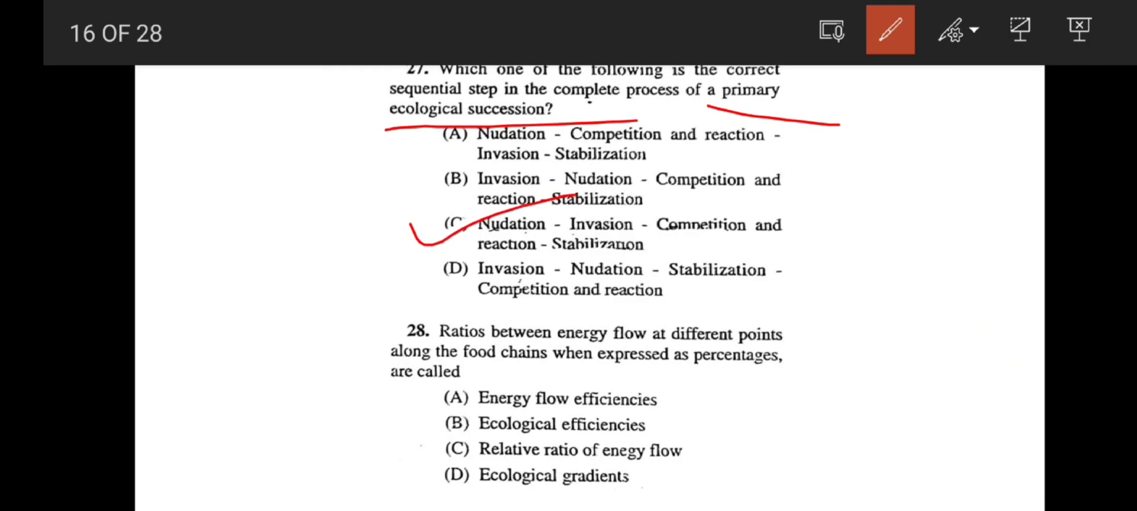
left_click_drag(696, 355, 815, 354)
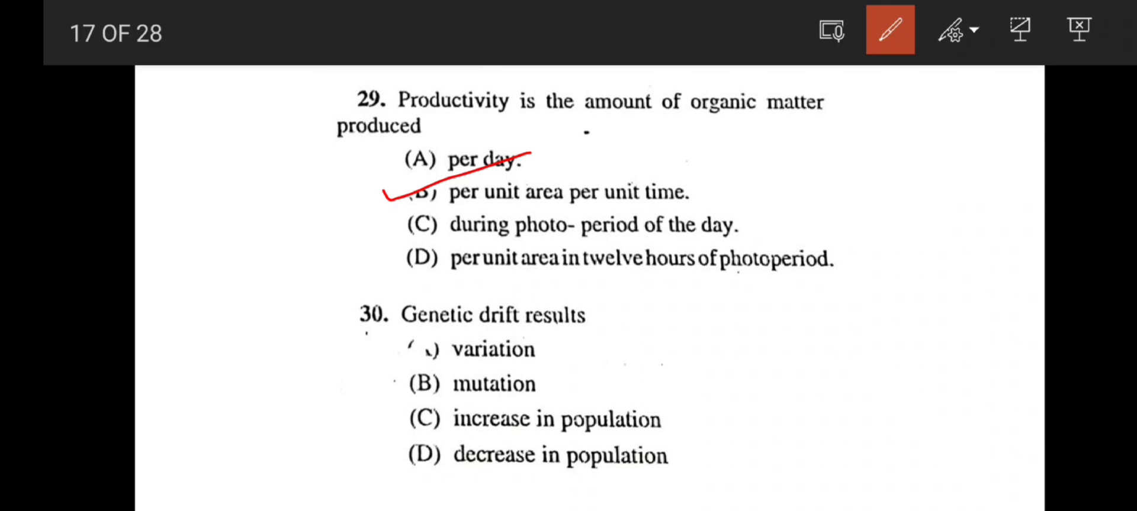
Draw a red tick beside option B of question 29.
left_click_drag(384, 471, 515, 446)
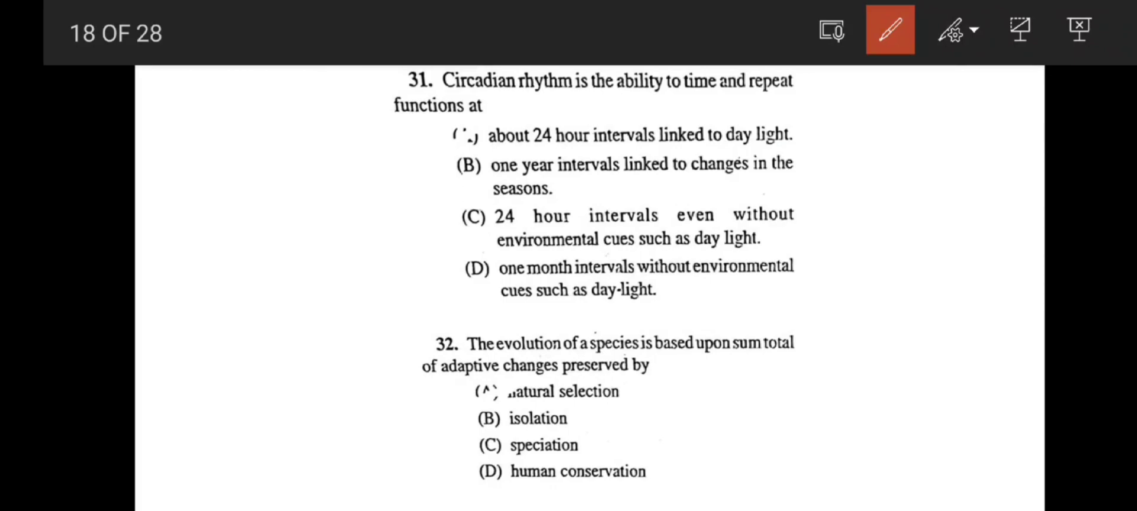
left_click(418, 137)
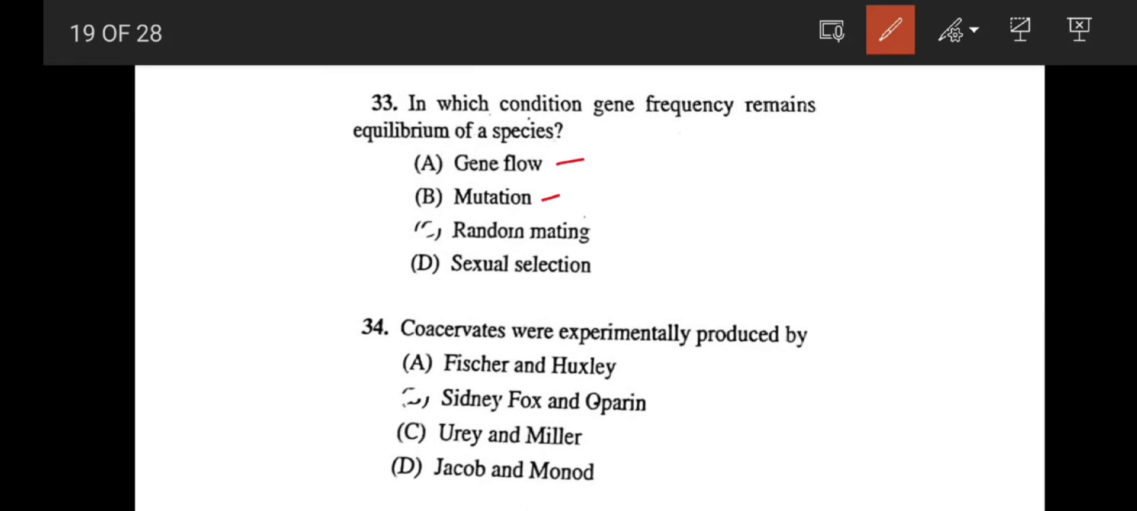
Dash out Sexual selection alongside Gene flow and Mutation in question 33.
left_click_drag(609, 264, 651, 259)
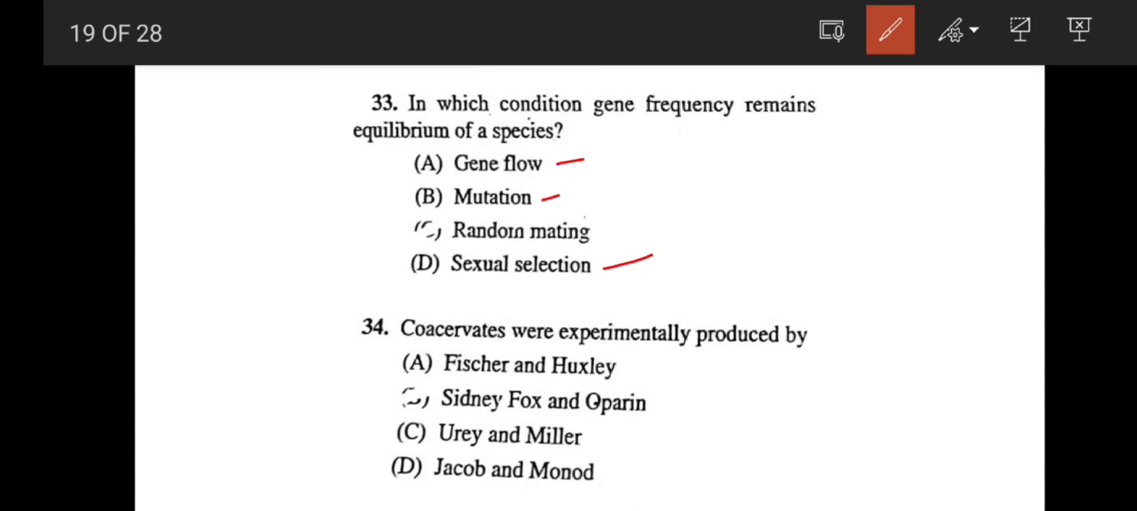
left_click_drag(434, 232, 631, 232)
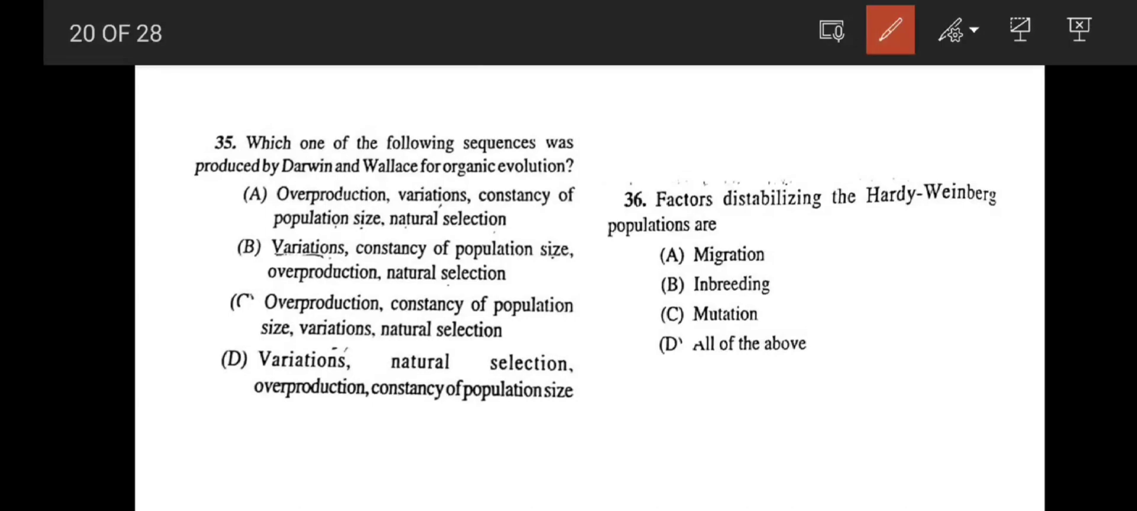
Underline 'Darwin and Wallace for organic evolution?' in question 35.
left_click_drag(280, 169, 609, 167)
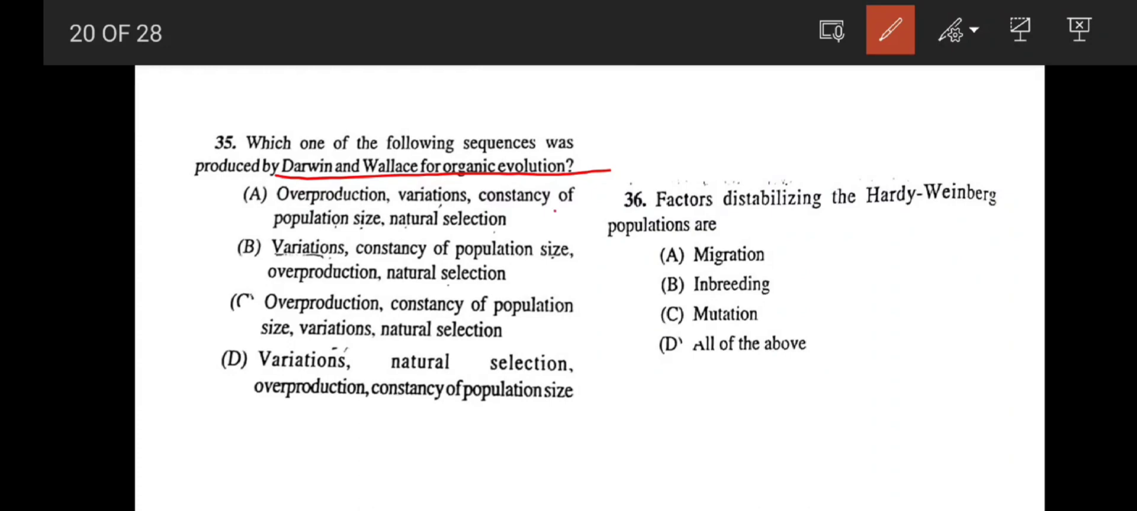
left_click_drag(211, 209, 420, 119)
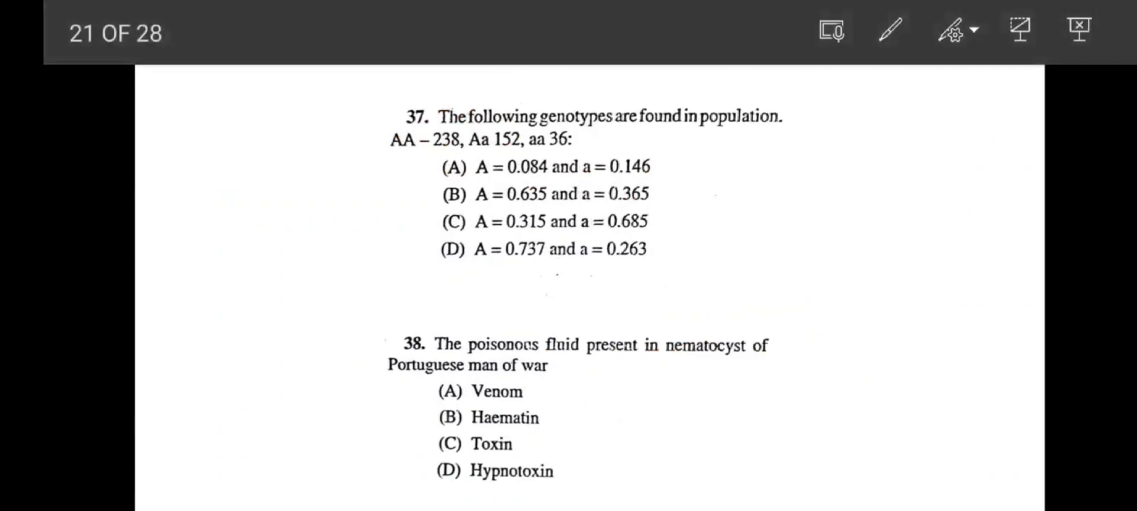
Underline the genotype counts AA 238, Aa 152 and aa 36 in question 37 with the pen.
left_click(889, 32)
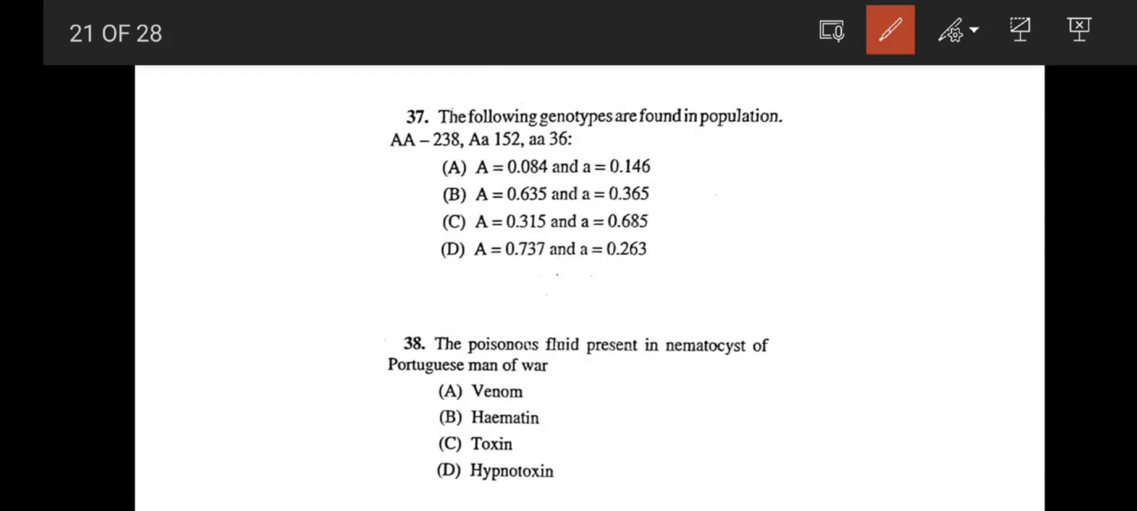
left_click_drag(388, 152, 458, 149)
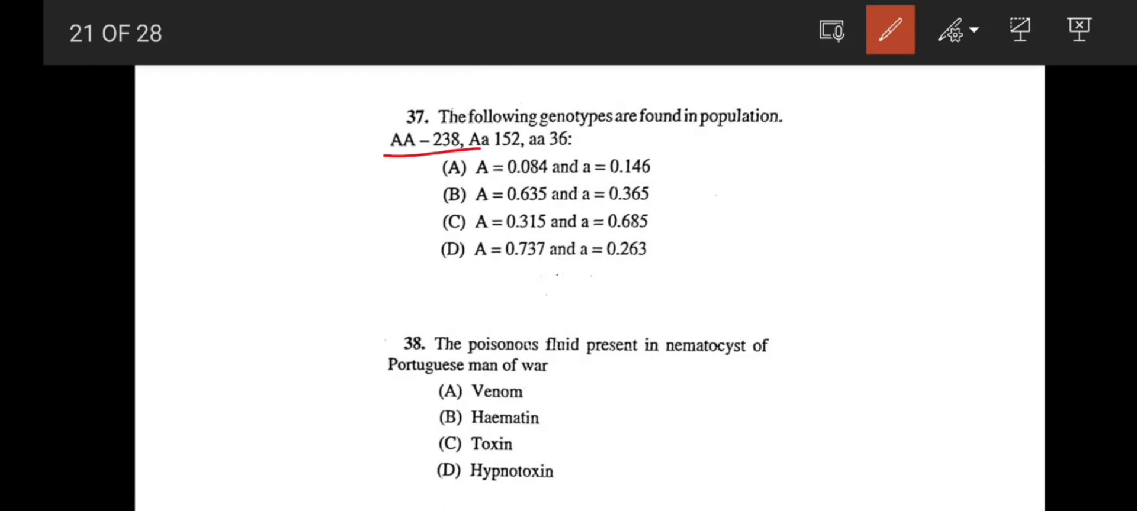
left_click_drag(478, 151, 522, 151)
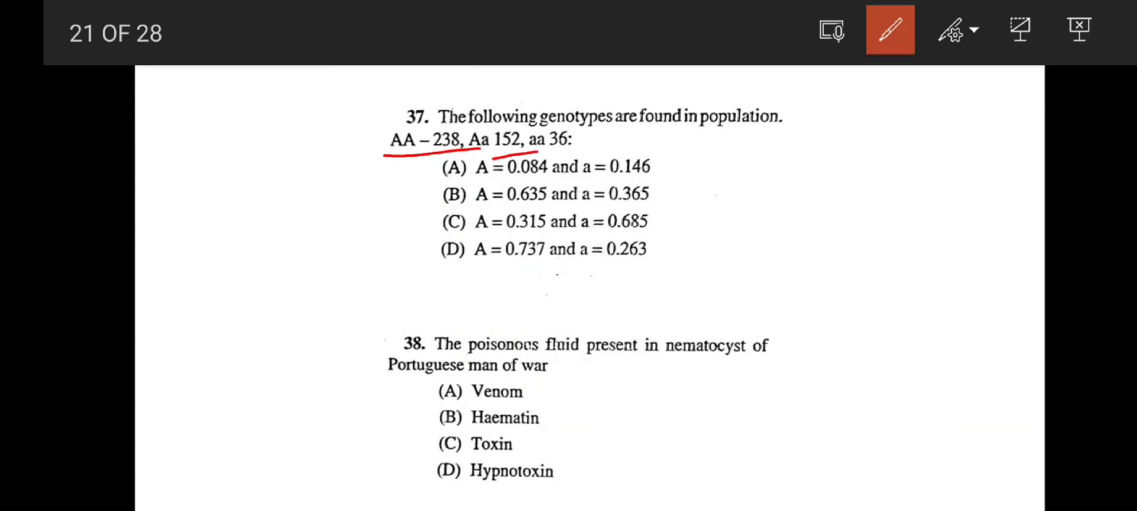
left_click_drag(528, 152, 595, 150)
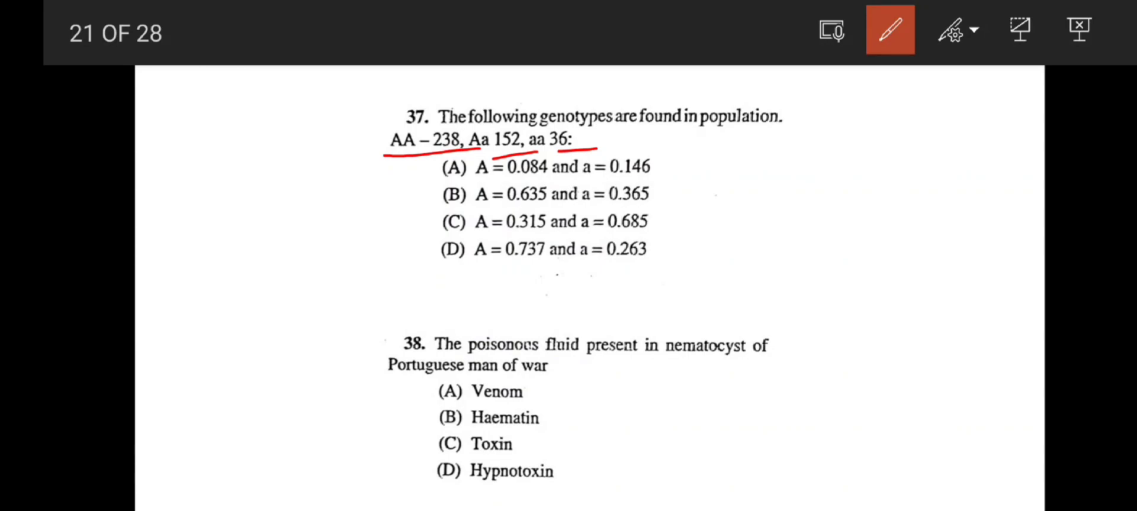
Handwrite p²=238, 2pq=152, q²=36, total 426, and work out A = 314/426 = 0.737.
left_click_drag(801, 116, 797, 164)
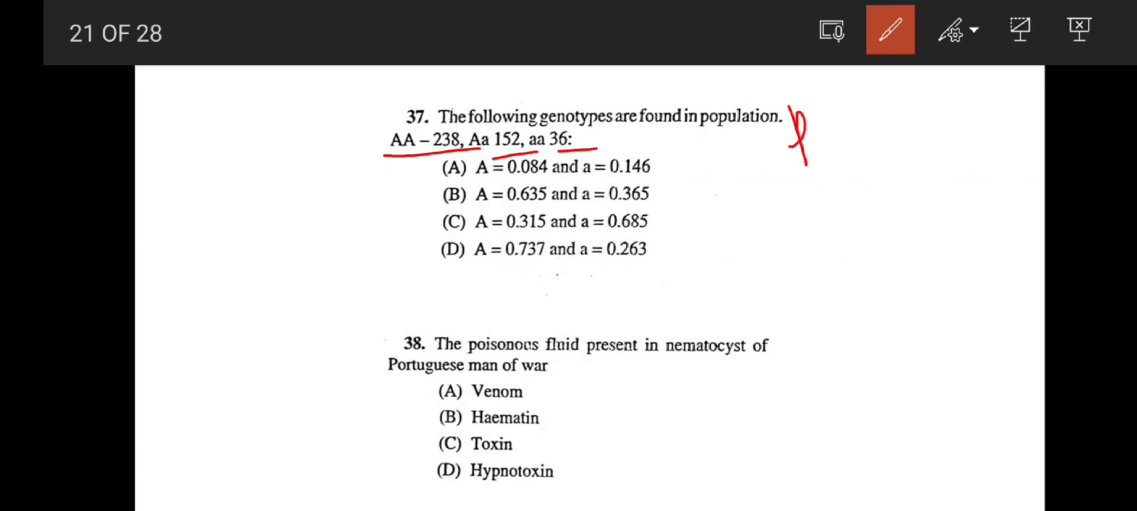
left_click_drag(819, 130, 863, 137)
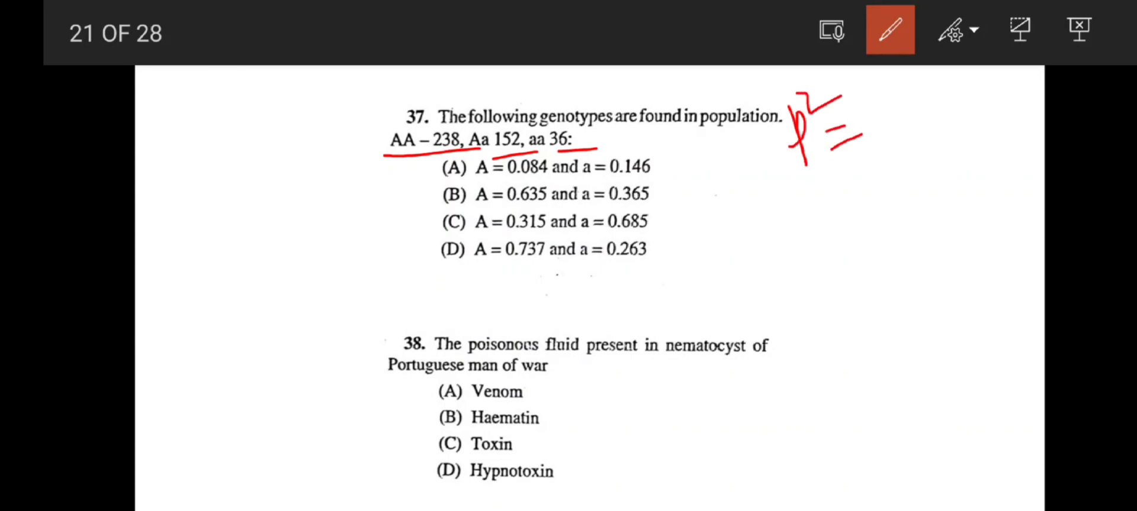
left_click_drag(863, 137, 905, 126)
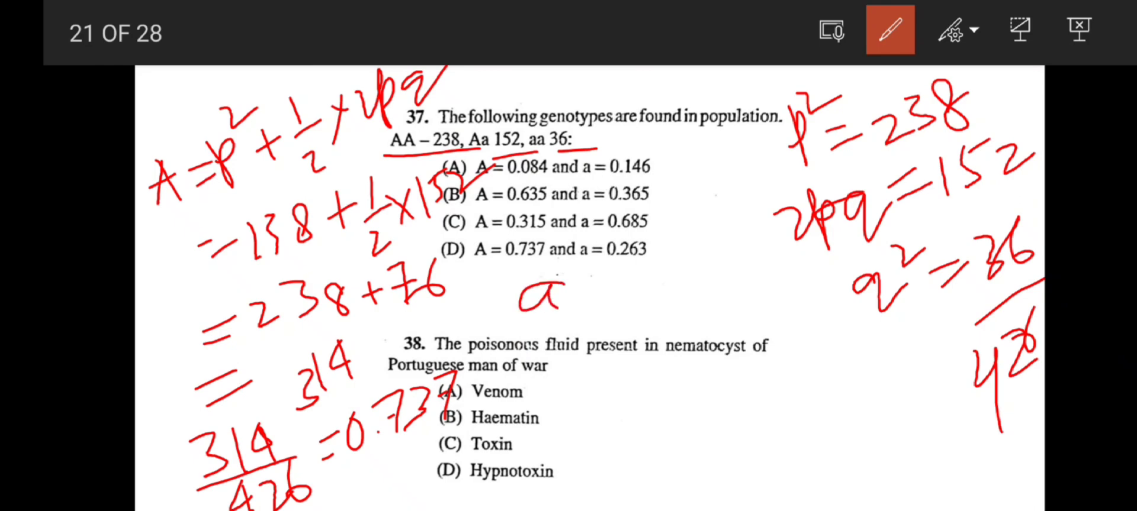
Write a = 1 − 0.737 = 0.263, tick option D and advance to slide 23.
left_click_drag(573, 290, 616, 290)
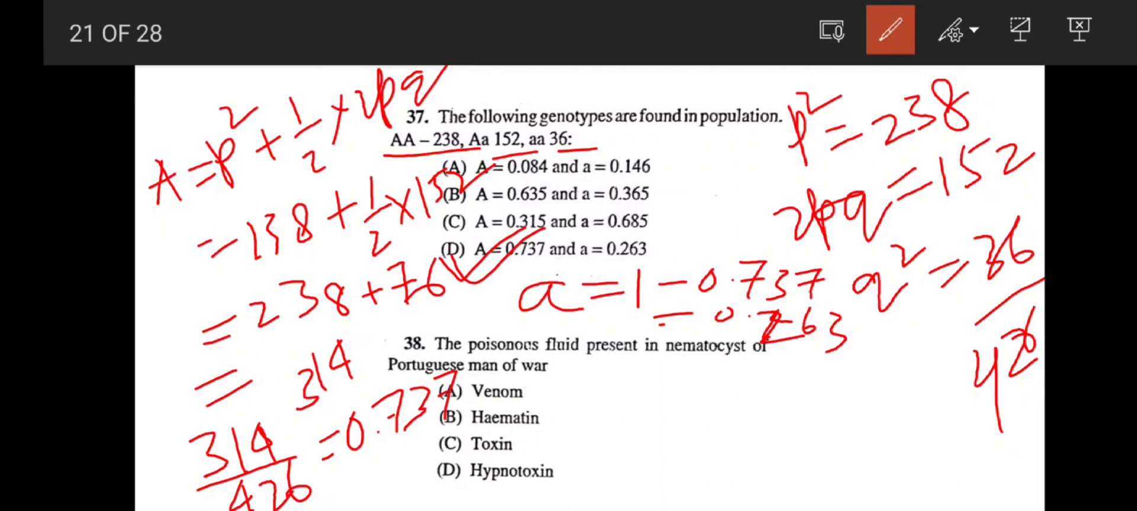
left_click_drag(652, 357, 797, 362)
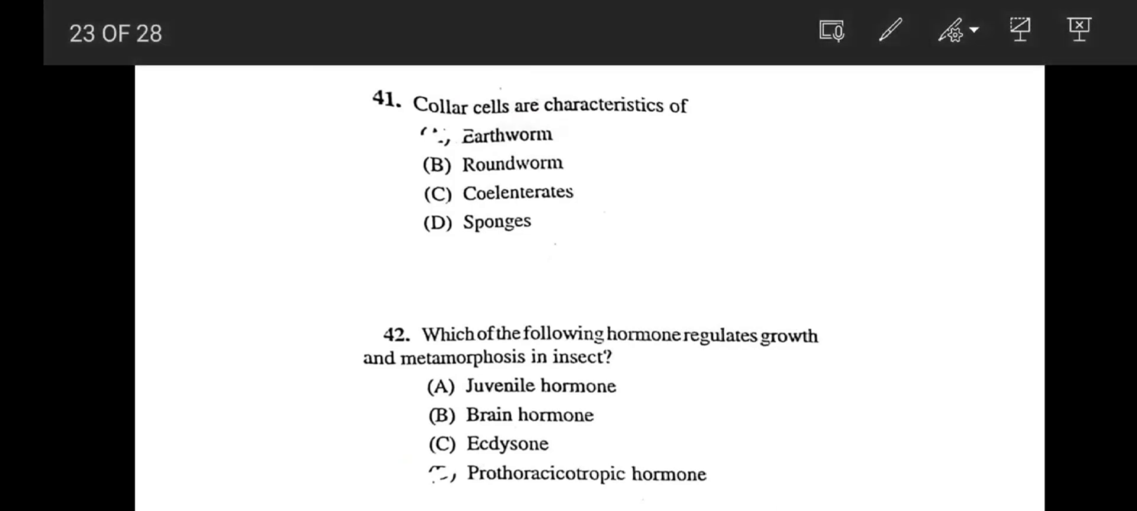
Tick (D) Sponges as the answer to question 41 with the pen.
left_click(886, 31)
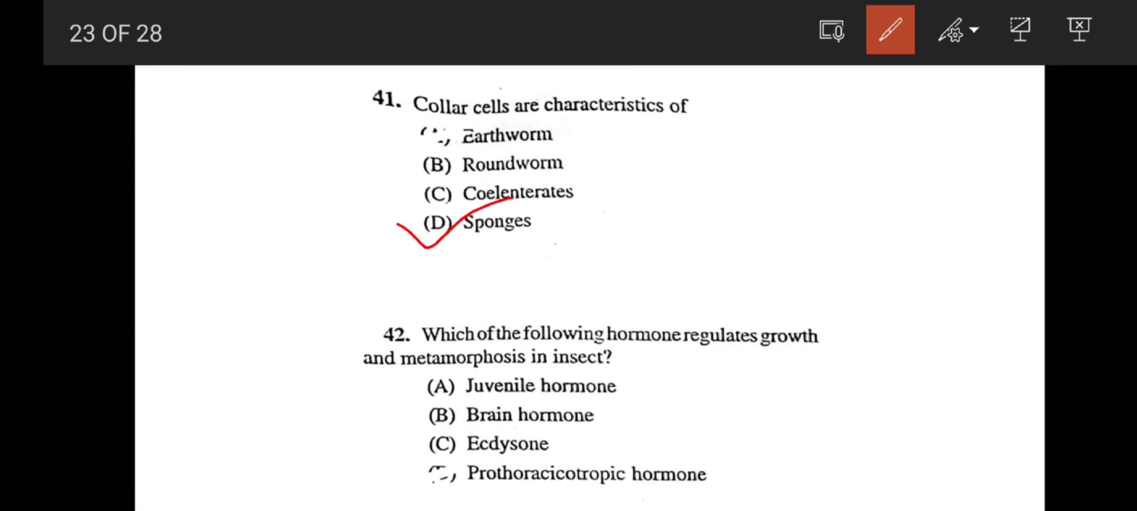
left_click_drag(369, 368, 573, 368)
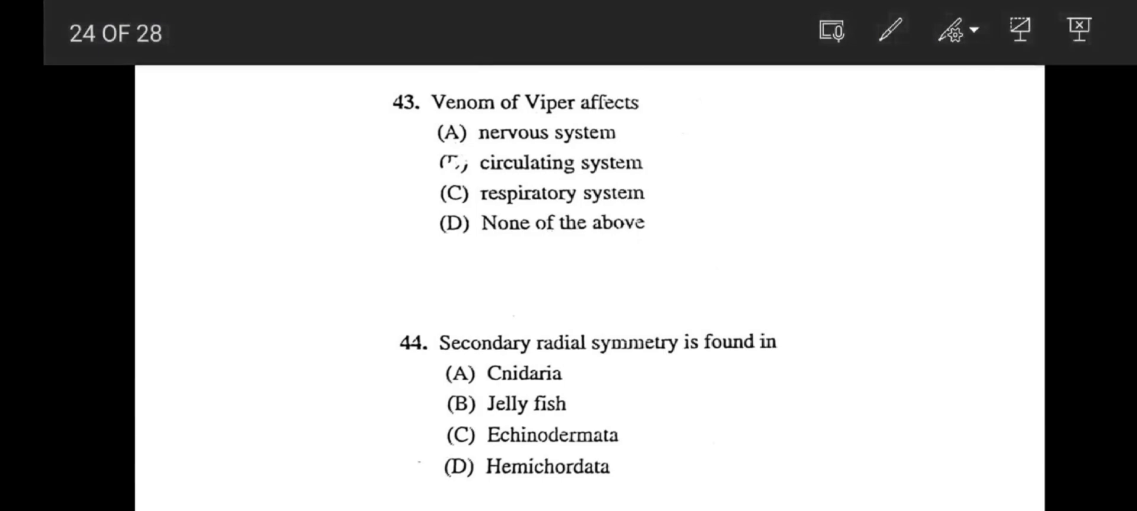
Tick option (B) of question 43 and underline 'circulating system'.
left_click(888, 33)
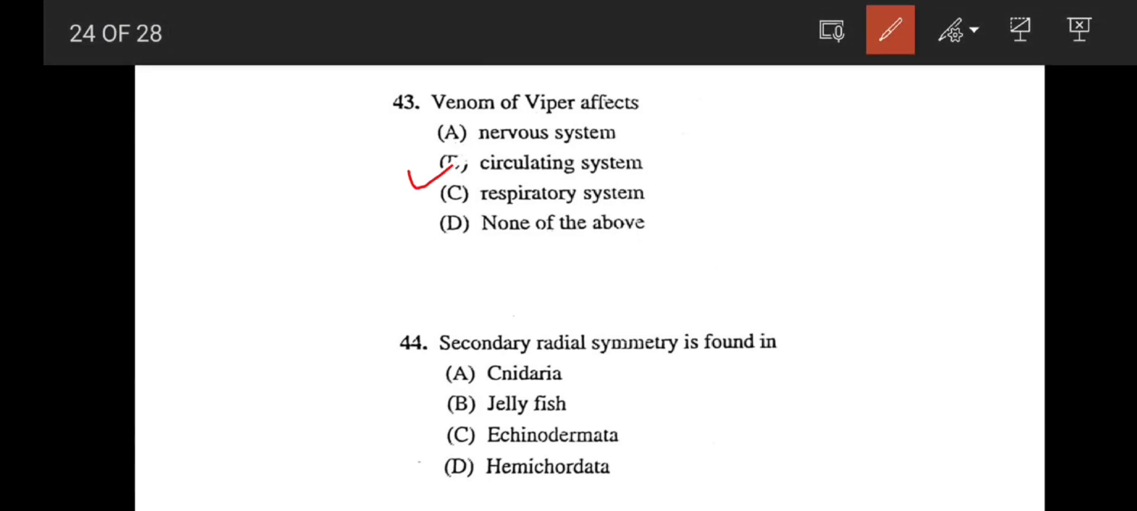
left_click_drag(434, 167, 500, 157)
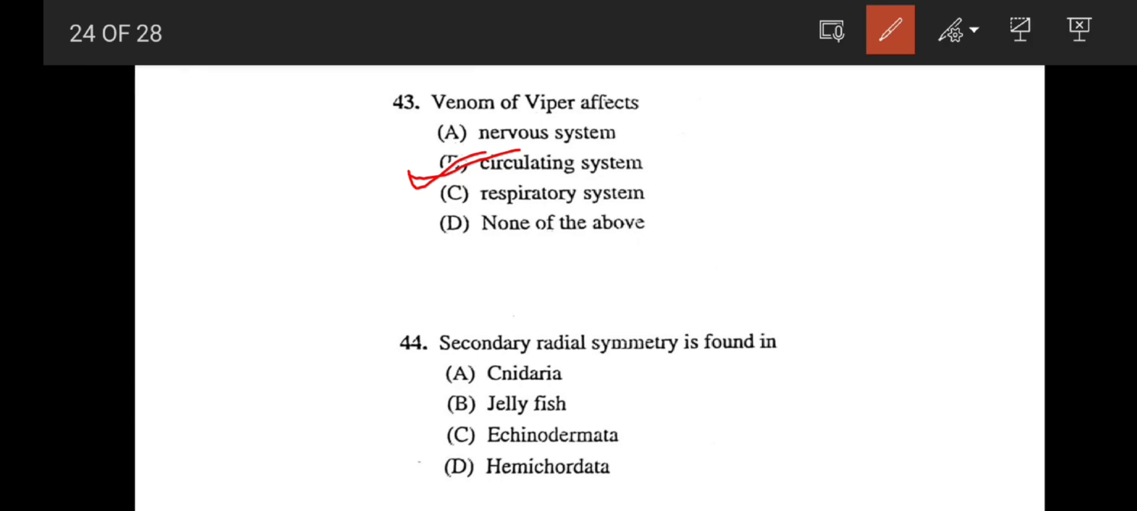
left_click_drag(435, 438, 529, 434)
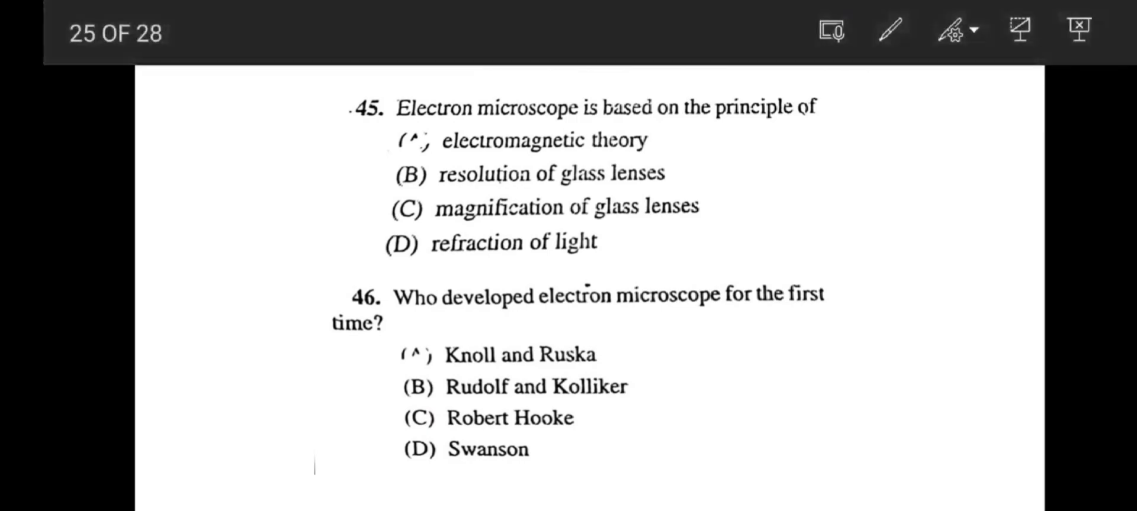
Underline 'glass lenses' in options B and C of question 45 with the pen.
left_click(888, 32)
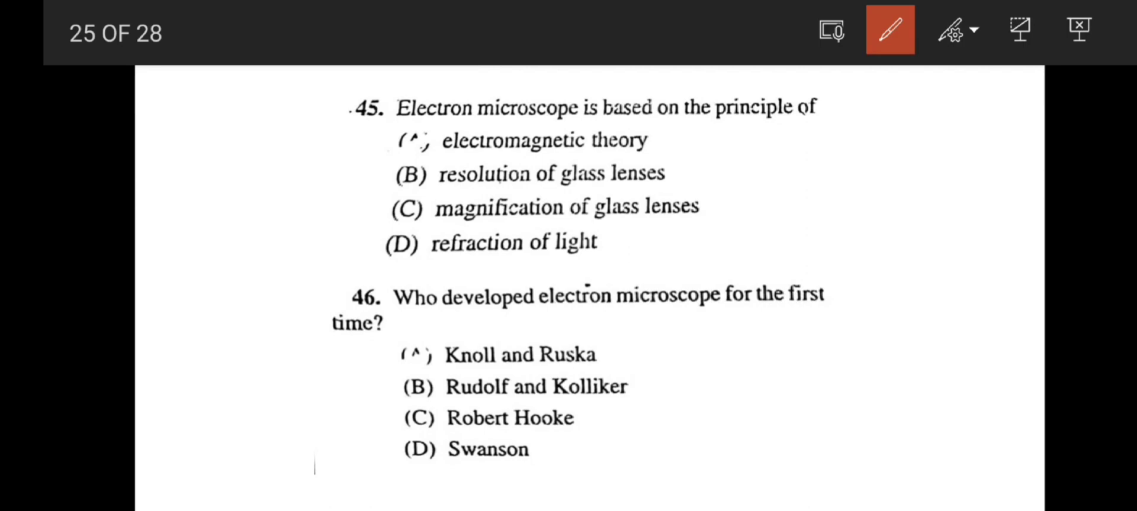
left_click_drag(561, 182, 731, 206)
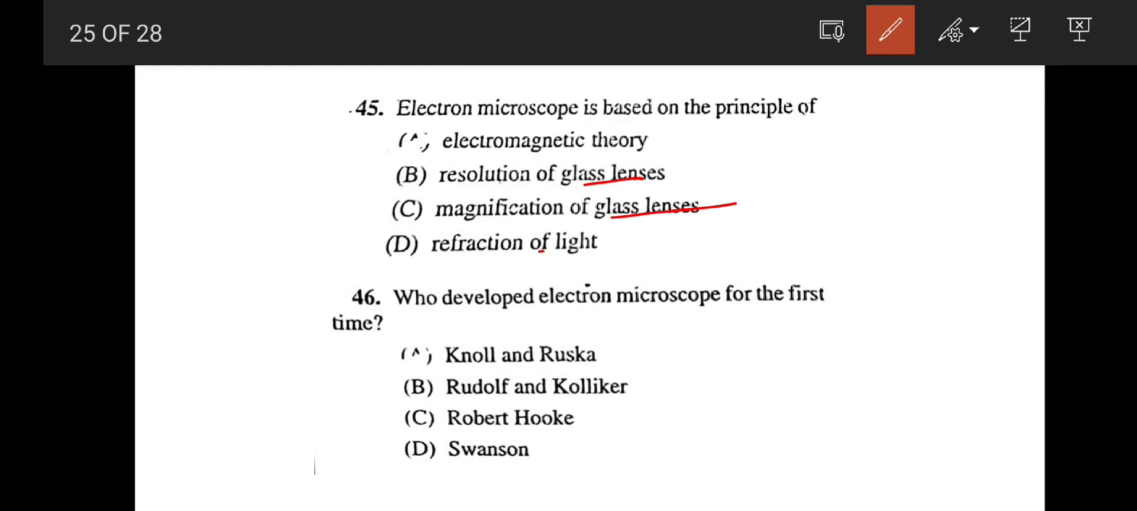
left_click_drag(550, 250, 631, 246)
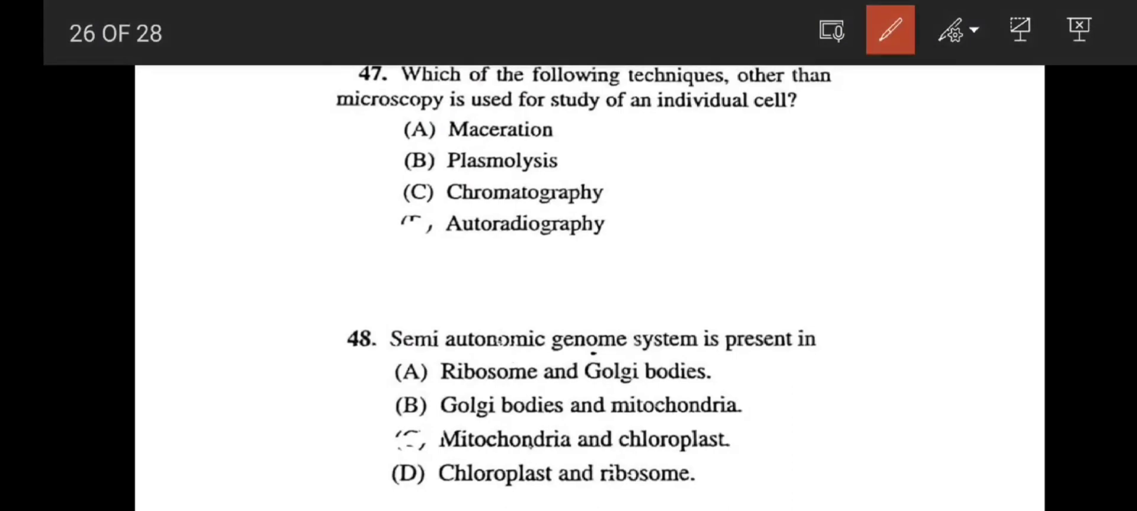
Underline 'individual cell' in question 47 and tick and underline (C) Chromatography as the answer.
left_click_drag(659, 116, 823, 116)
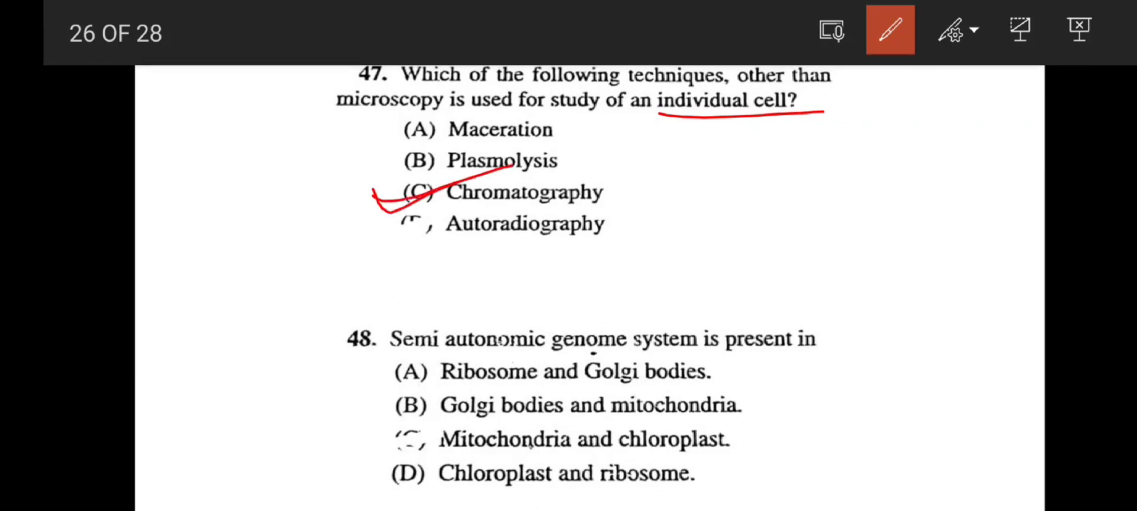
left_click_drag(450, 201, 638, 196)
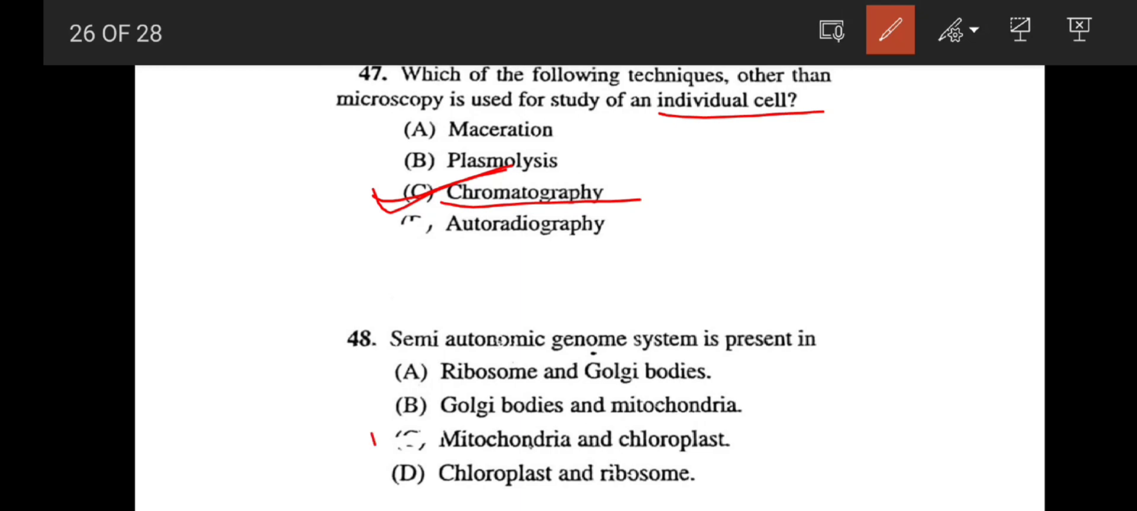
left_click_drag(392, 434, 739, 449)
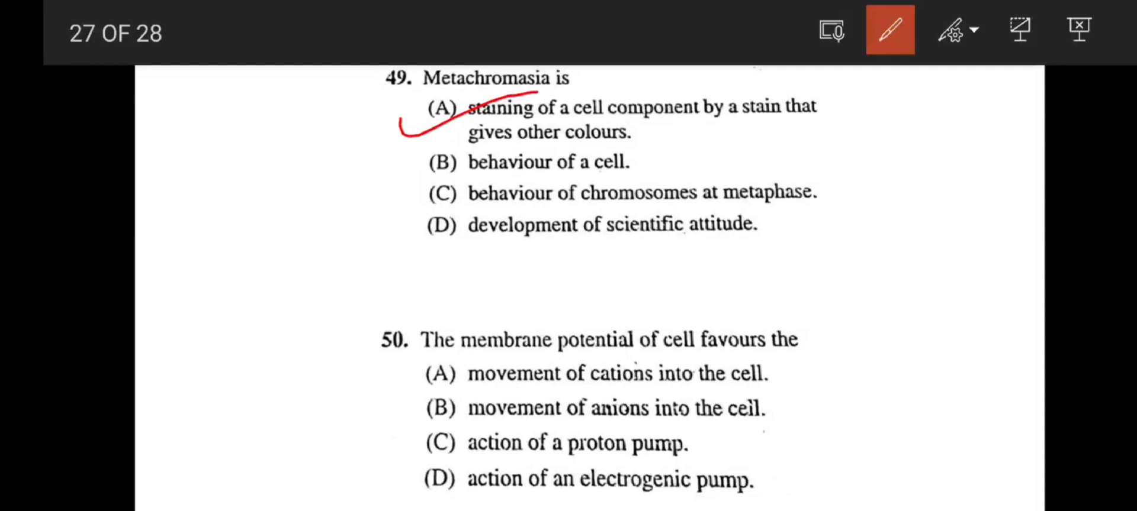
Draw the membrane line with a row of minus charges beside question 50.
left_click_drag(812, 372, 1037, 352)
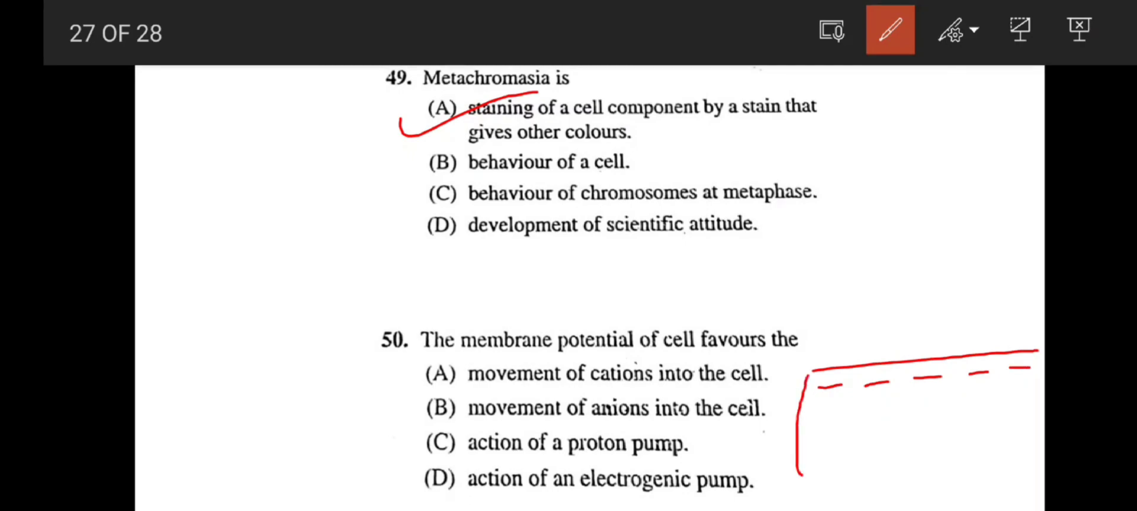
Add plus charges above, a second membrane line below, and an arrow crossing the membrane.
left_click_drag(819, 338, 942, 329)
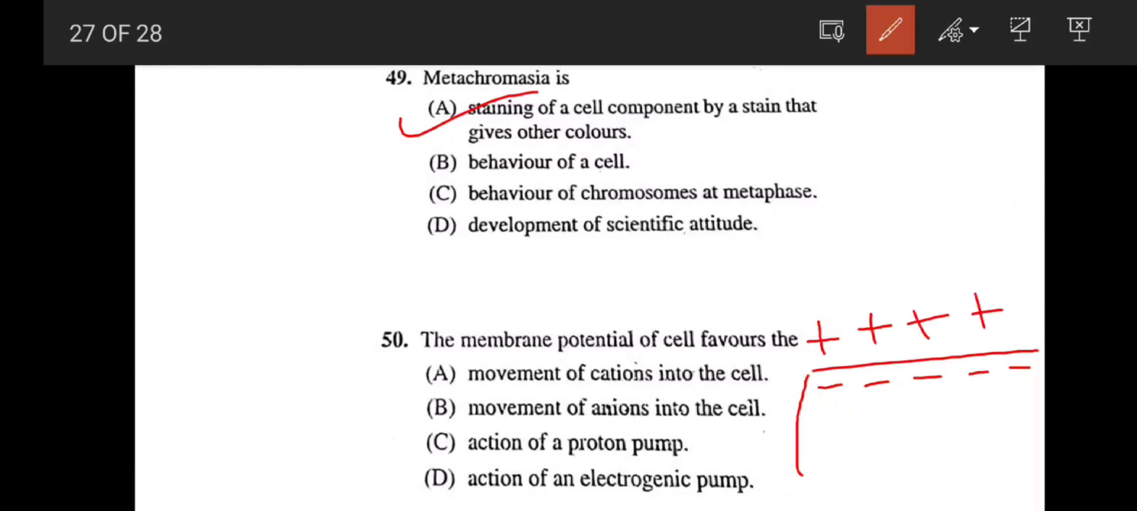
left_click_drag(819, 397, 1022, 397)
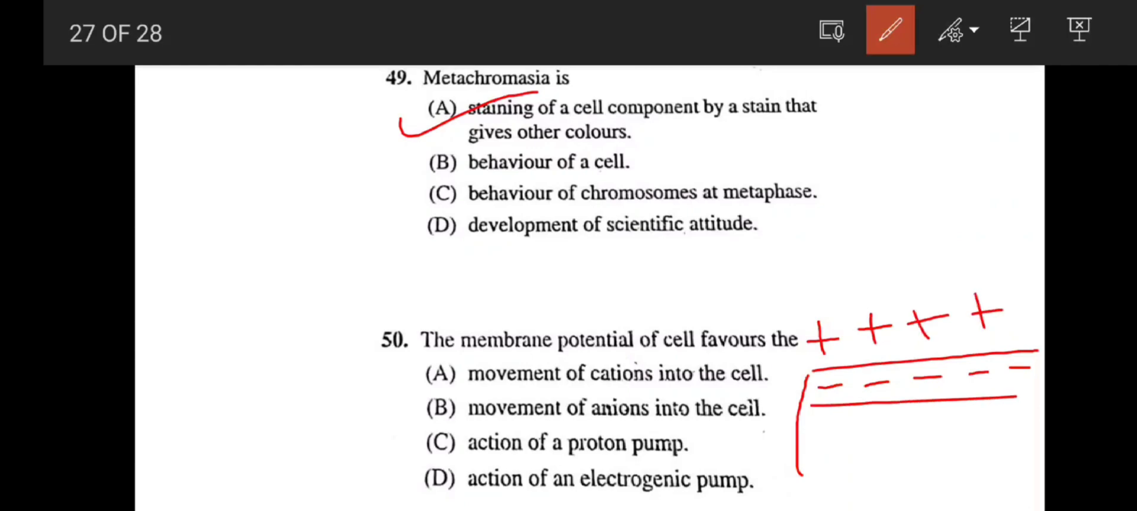
left_click_drag(812, 399, 1044, 396)
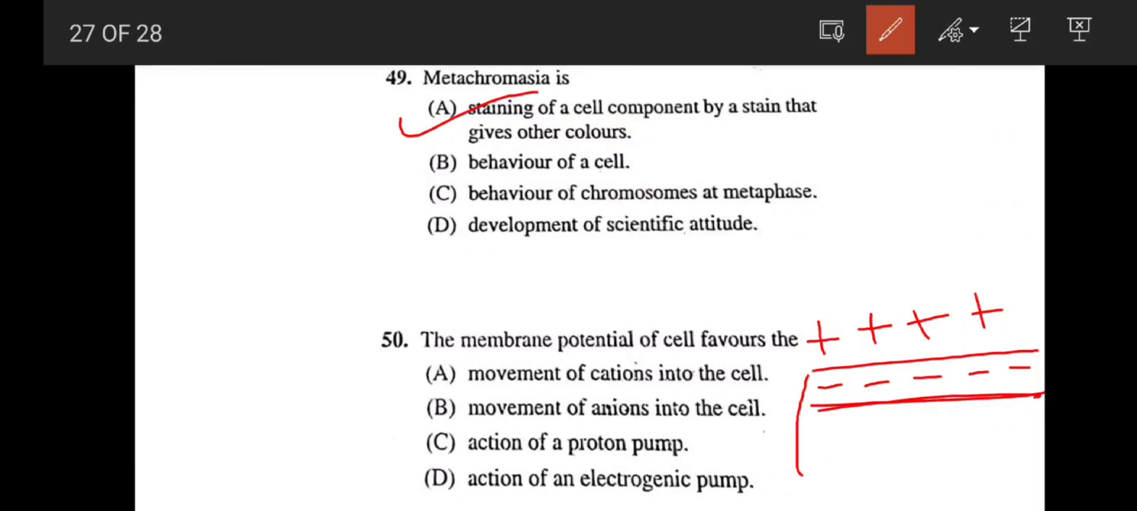
left_click_drag(866, 257, 921, 345)
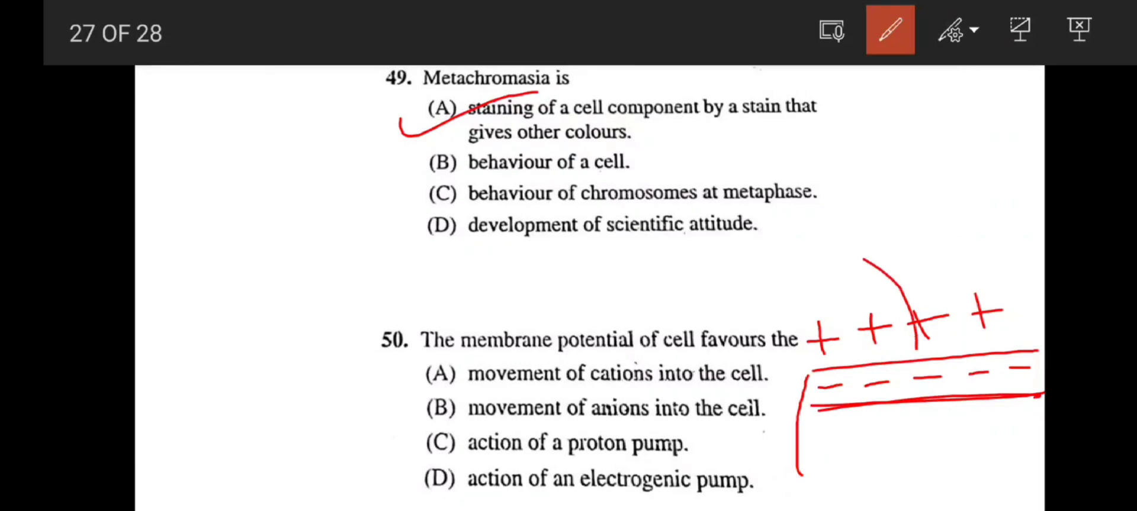